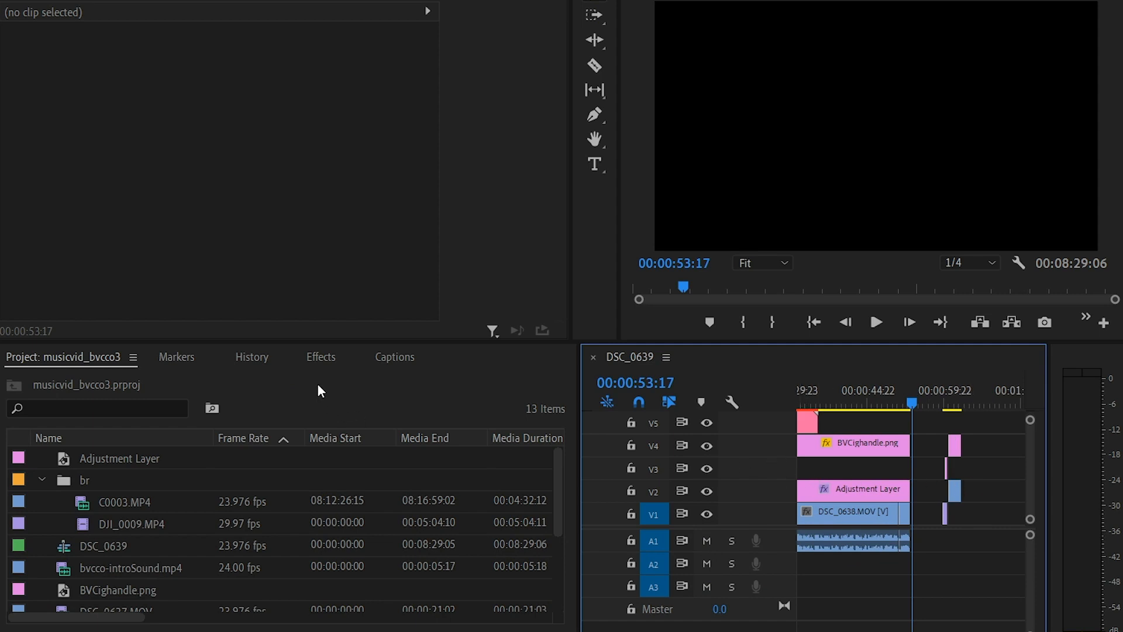
Search the Effects panel for 'vr' and locate VR Digital Glitch under Immersive Video
click(320, 356)
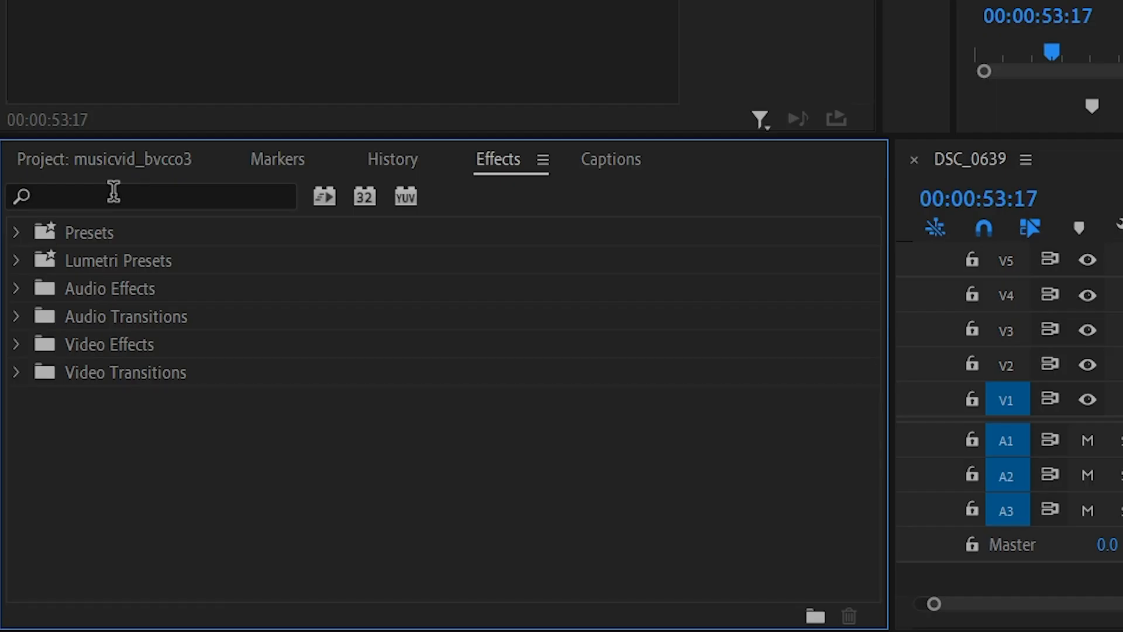
text(vr)
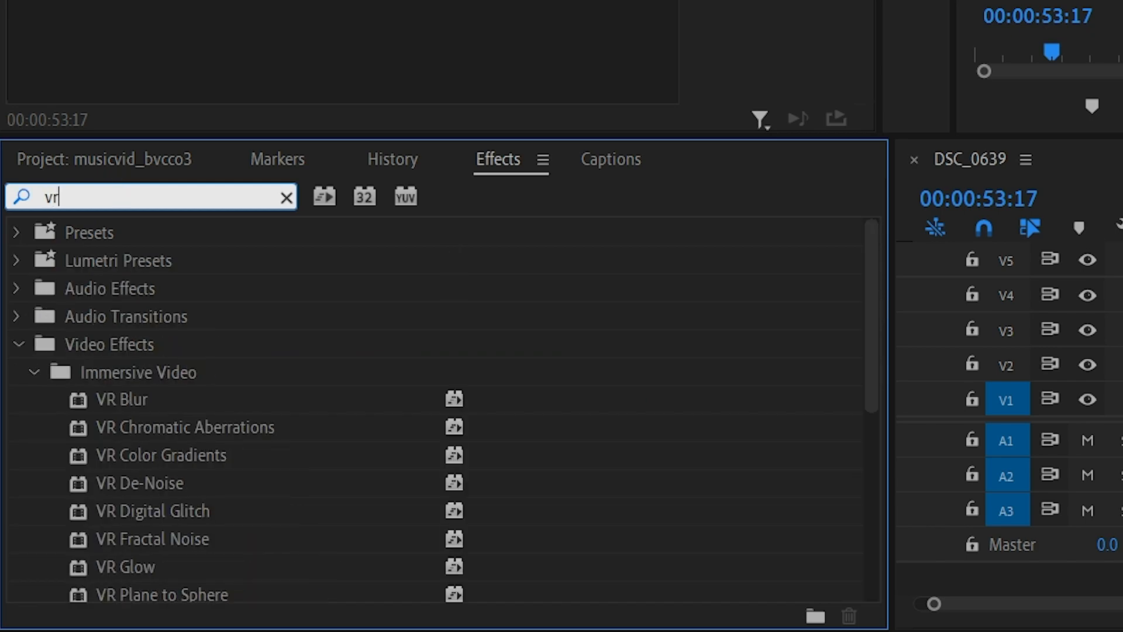
scroll(down, 3)
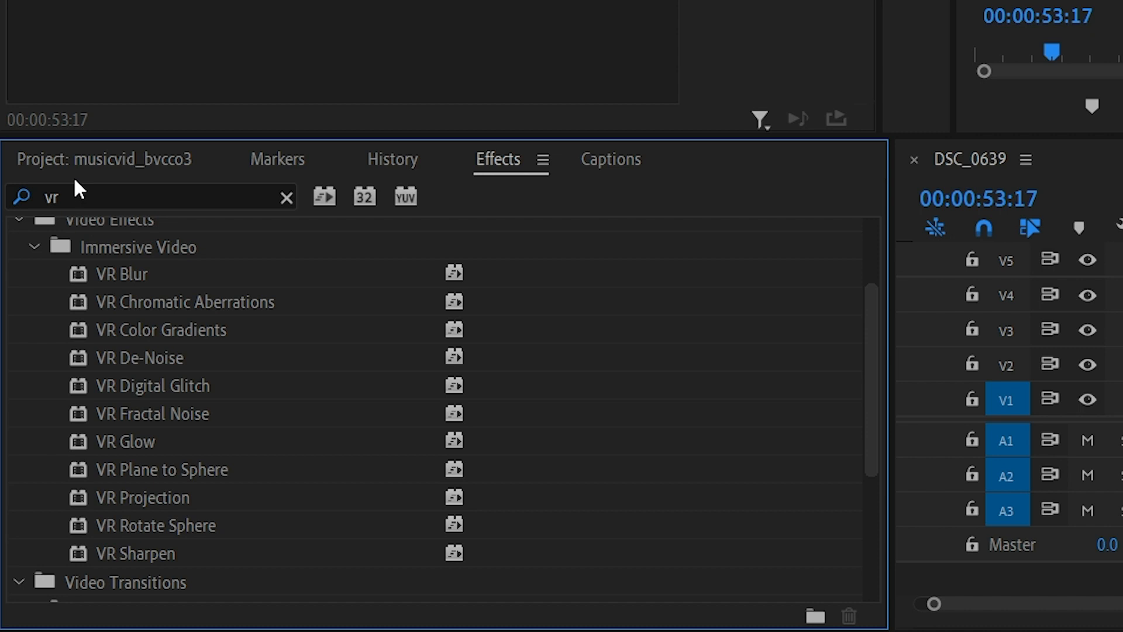
mouse_move(165, 379)
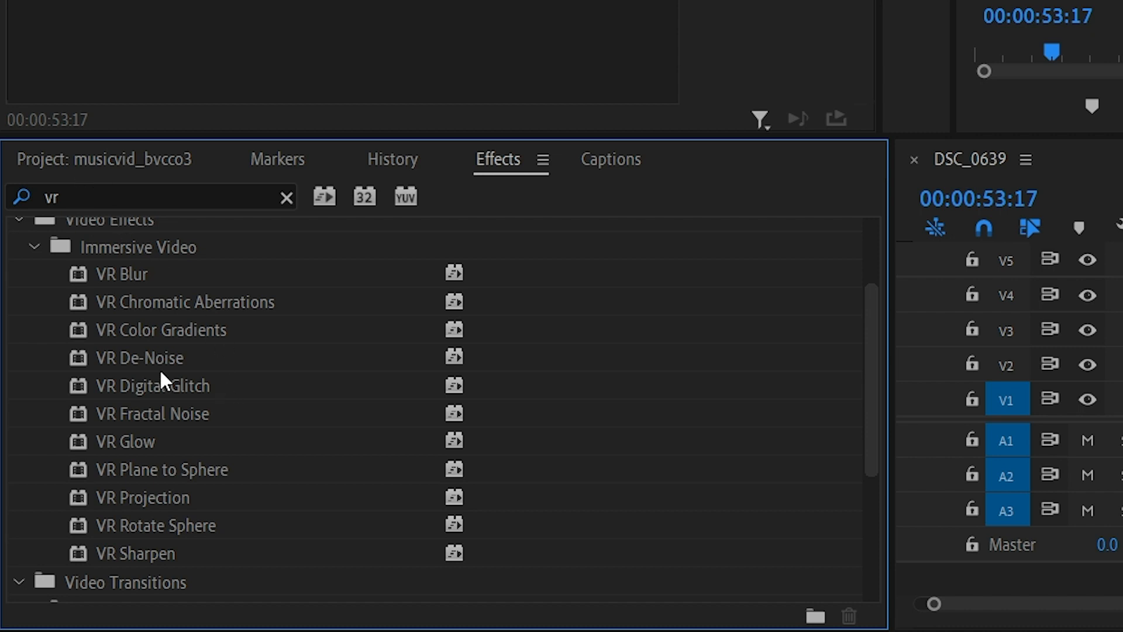
click(151, 385)
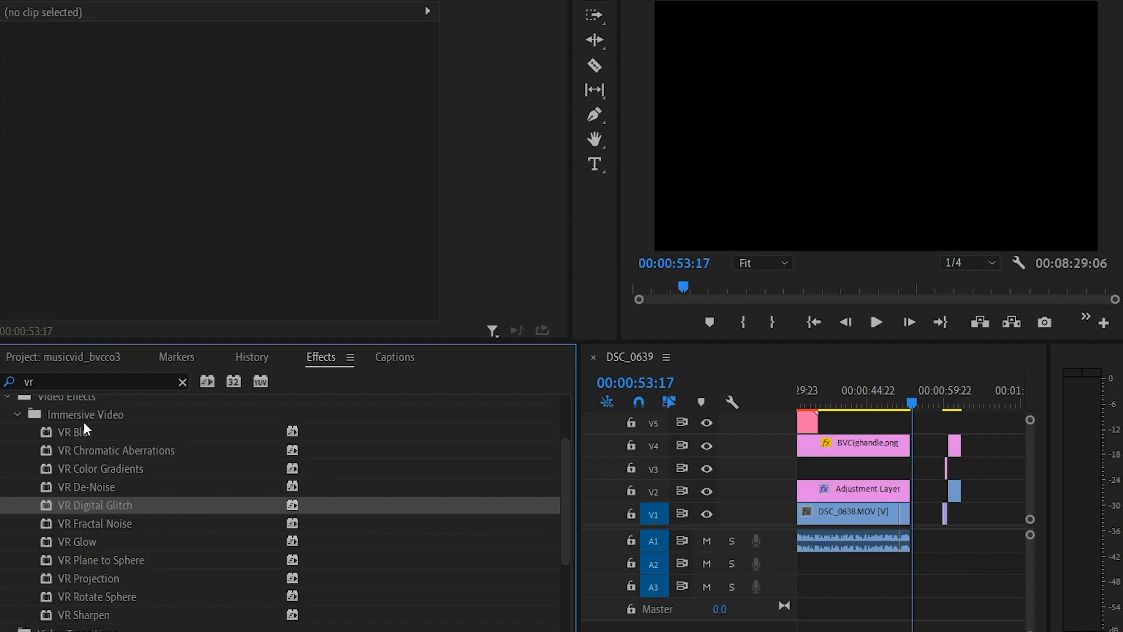
mouse_move(60, 420)
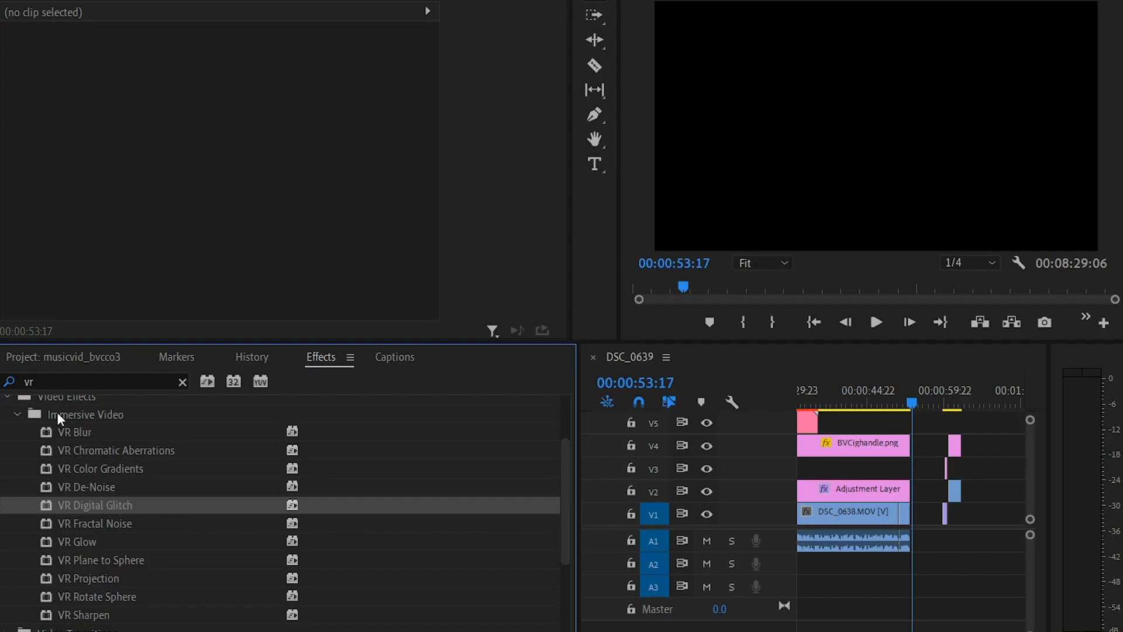
mouse_move(380, 575)
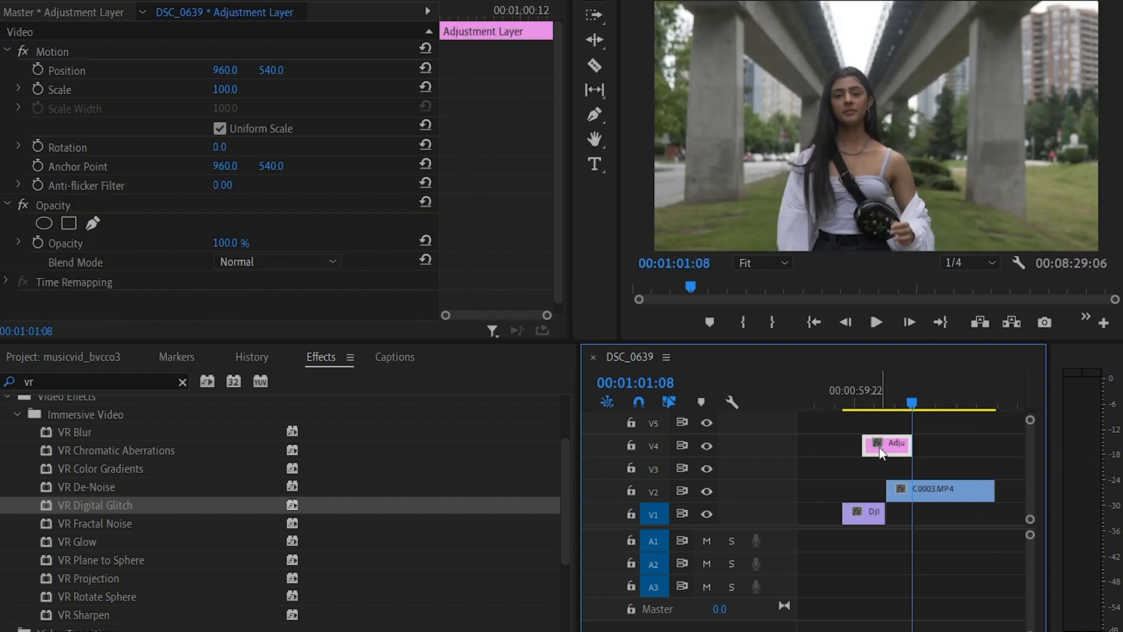
Apply VR Digital Glitch to the adjustment layer over the cut and preview the glitched footage
click(889, 390)
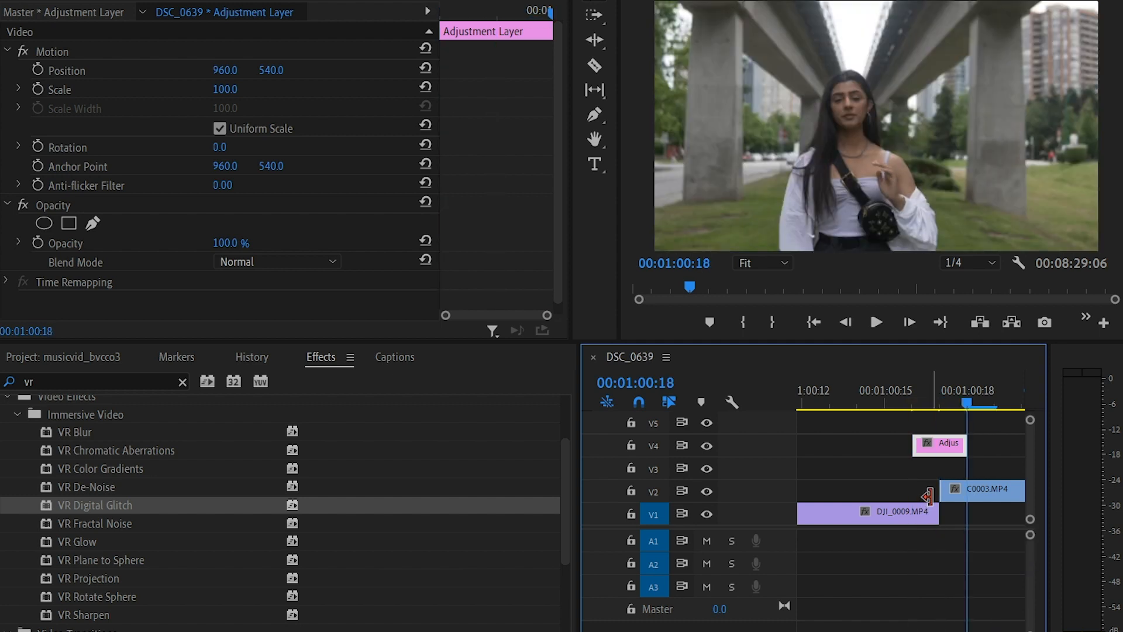
click(911, 402)
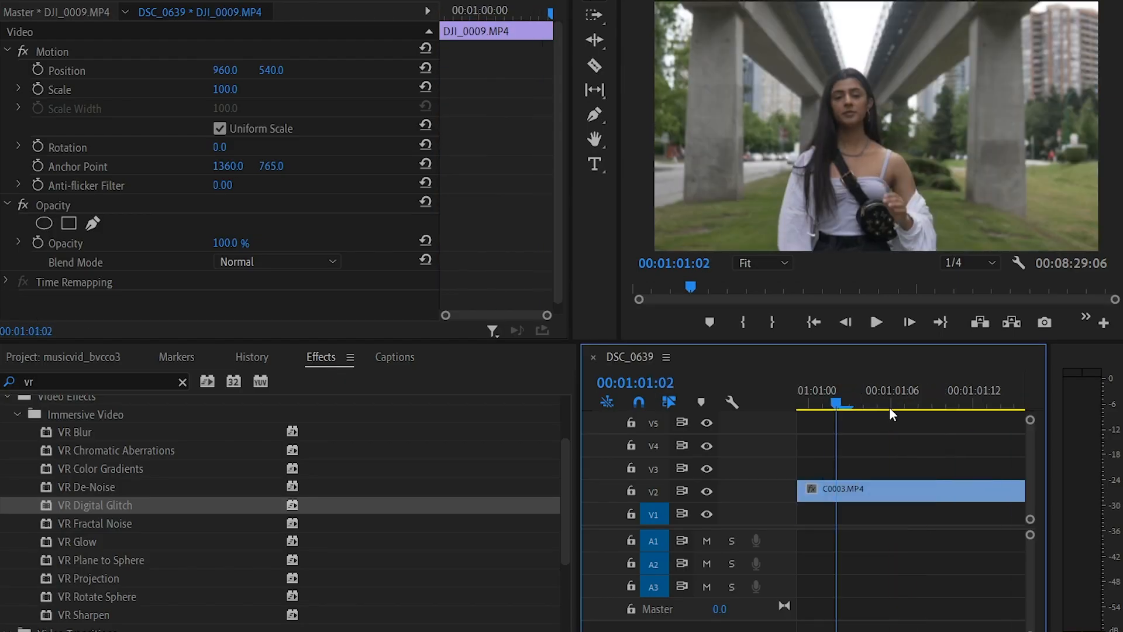
click(875, 322)
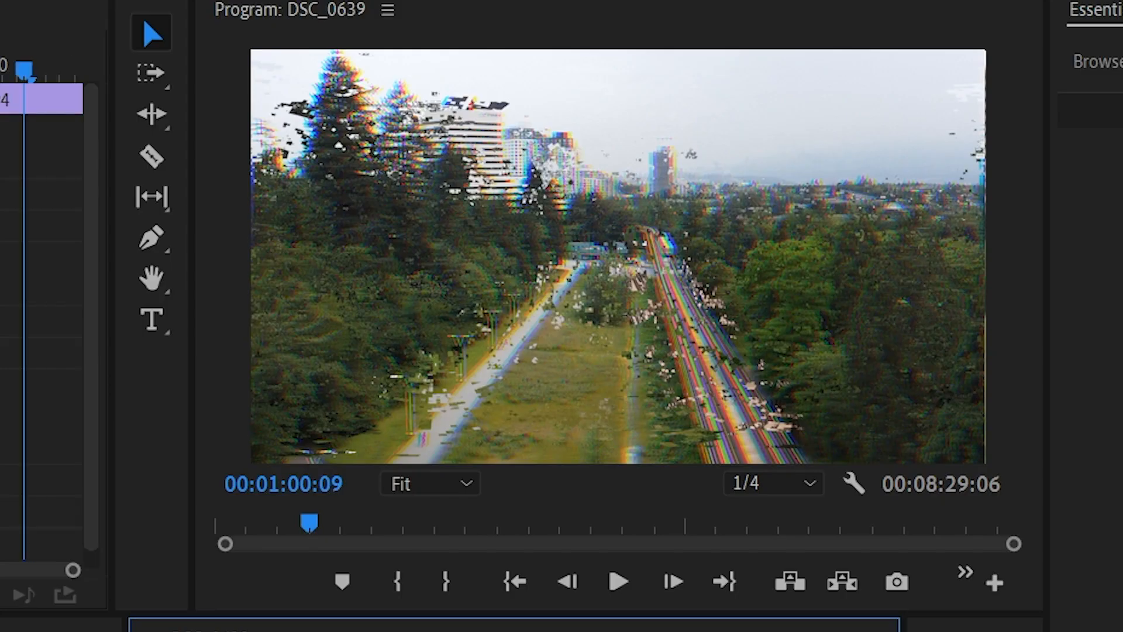
On the adjustment layer's VR Digital Glitch, lower Master Amplitude to about 40 with Noise Strength 41
click(617, 582)
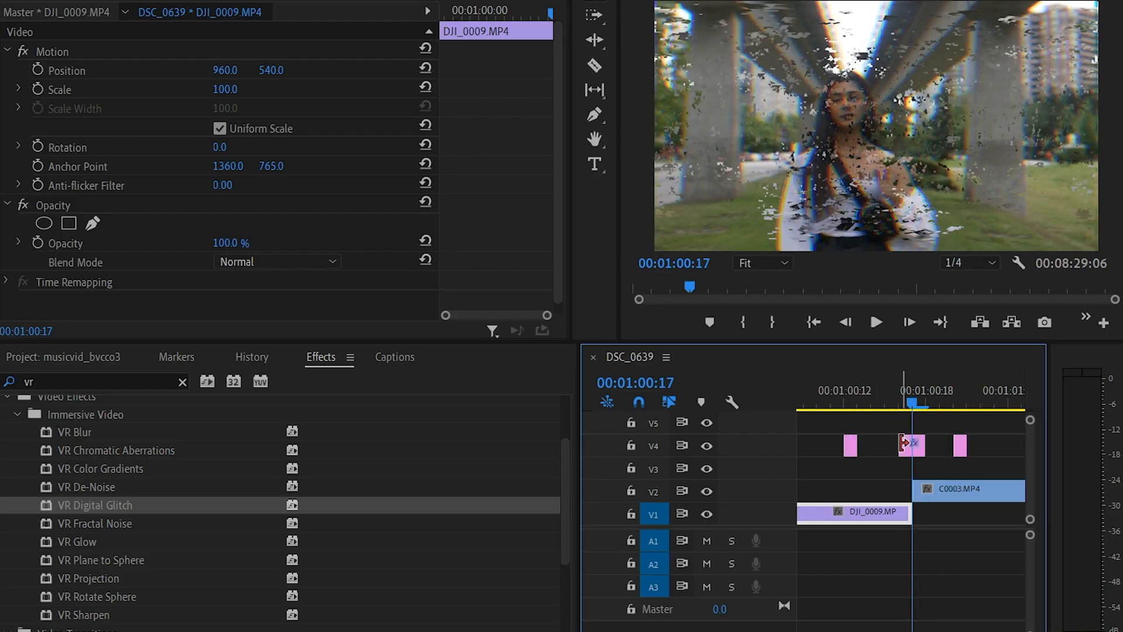
click(912, 444)
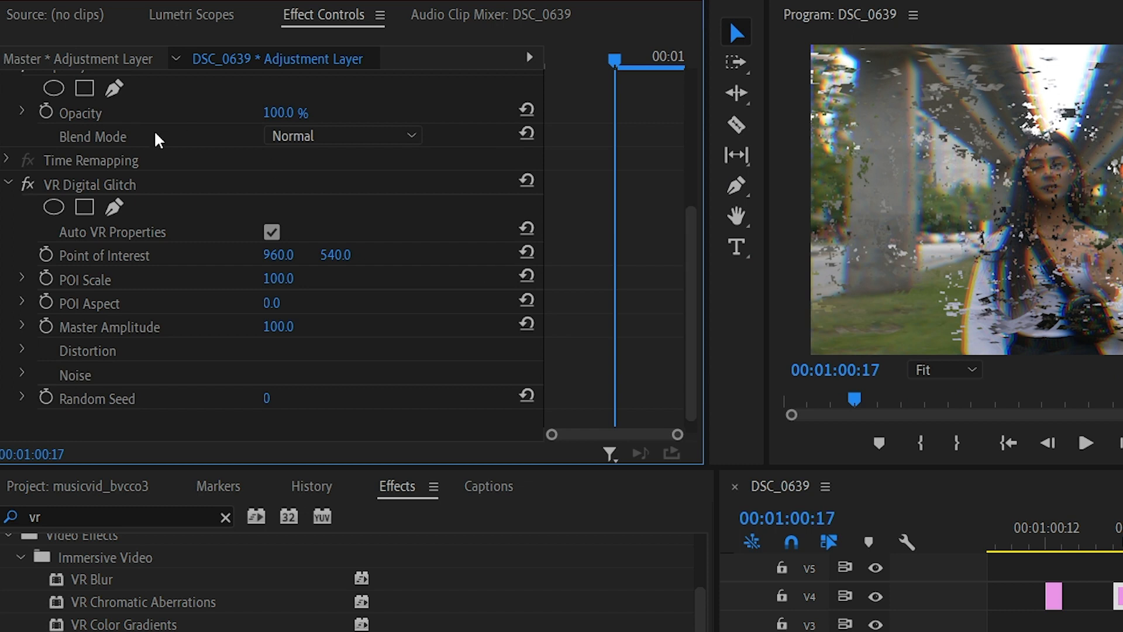
mouse_move(298, 376)
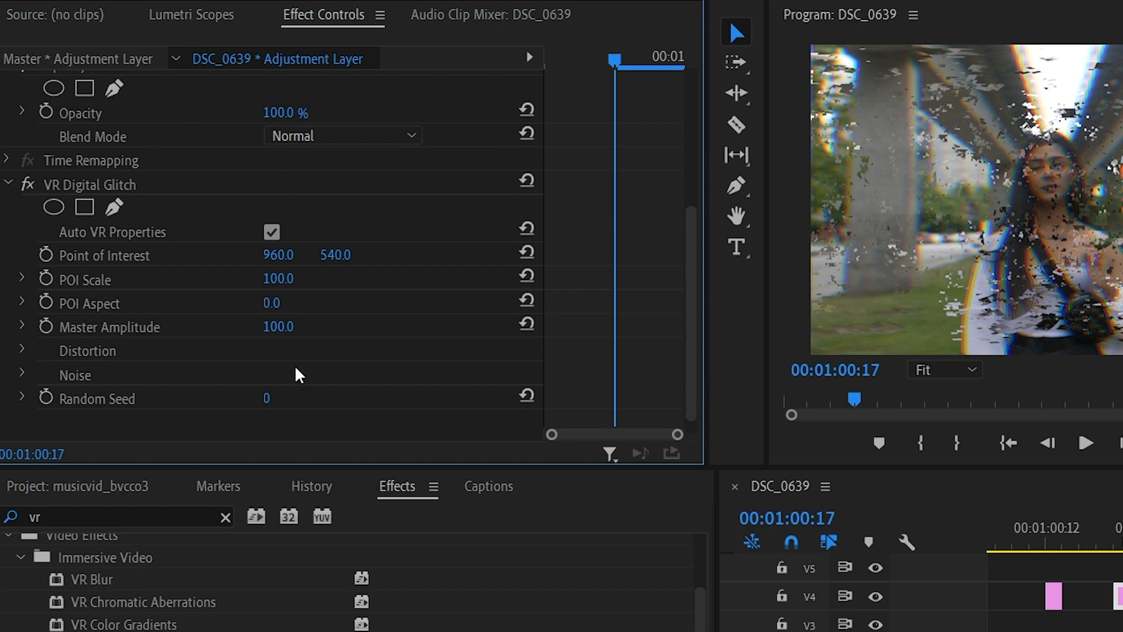
click(22, 374)
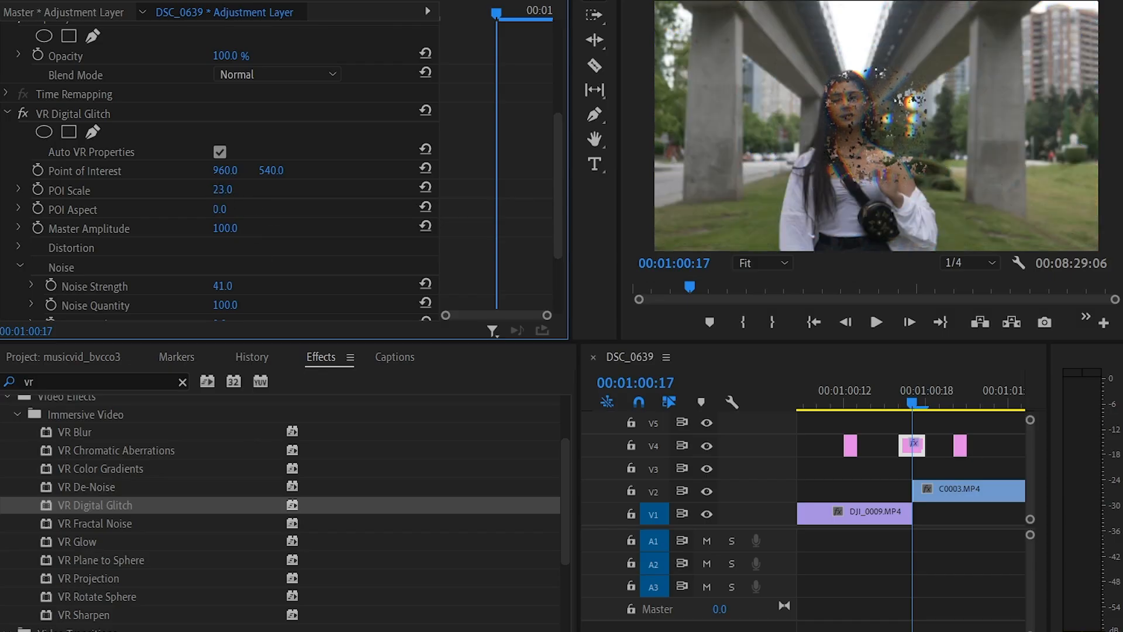
drag(222, 189, 243, 189)
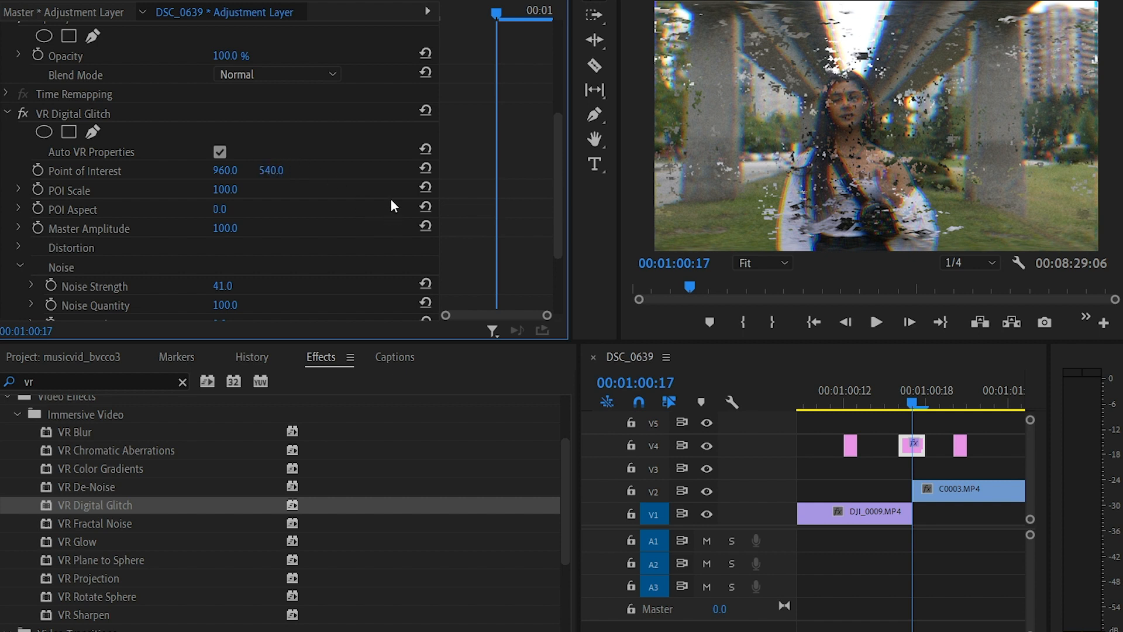
scroll(down, 3)
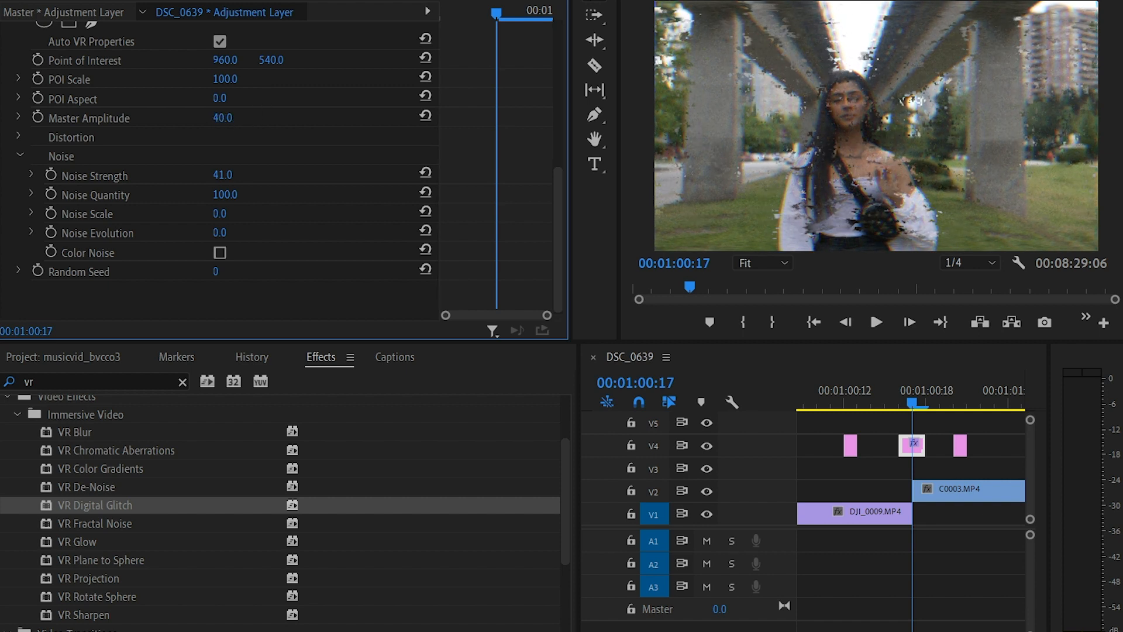
drag(236, 117, 215, 117)
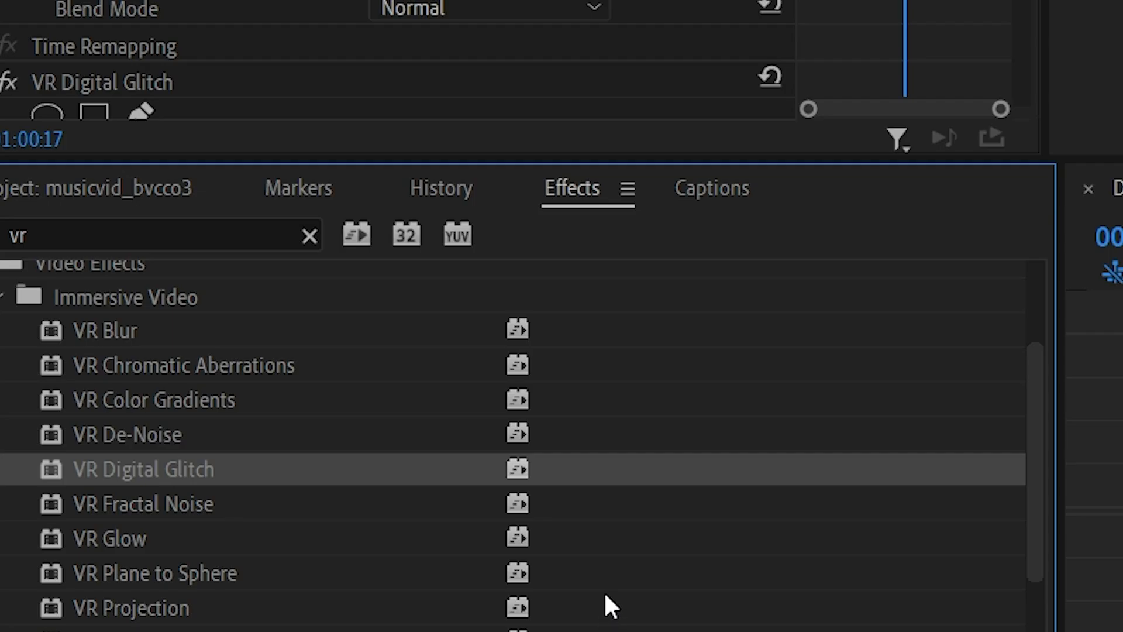
Add VR Chromatic Aberrations to the adjustment layer and bring its settings into view
click(184, 365)
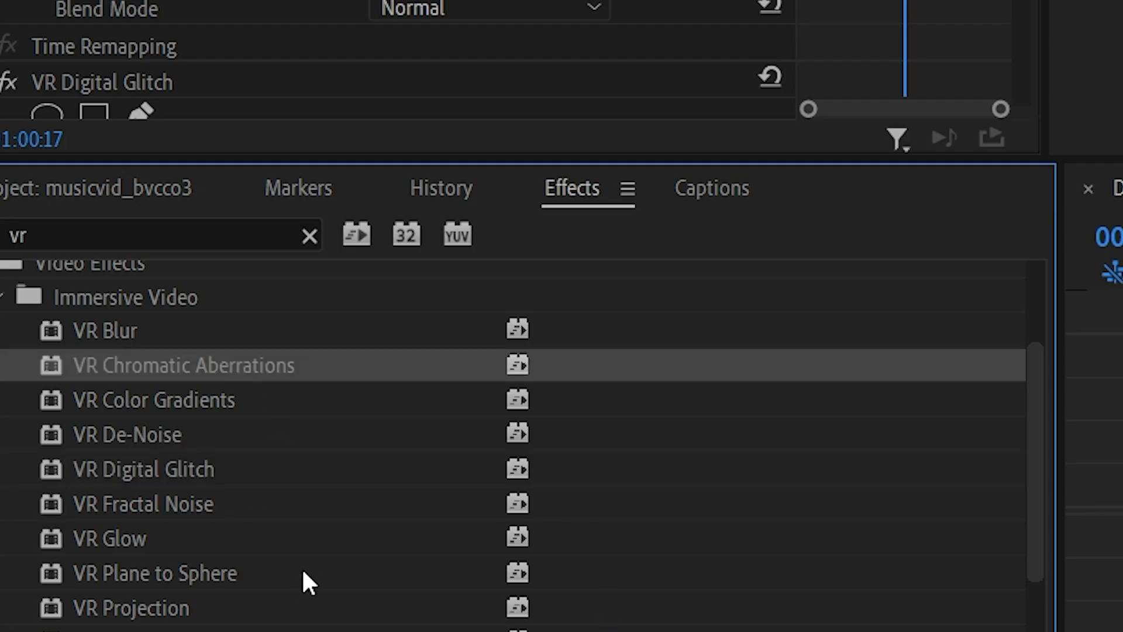
mouse_move(322, 494)
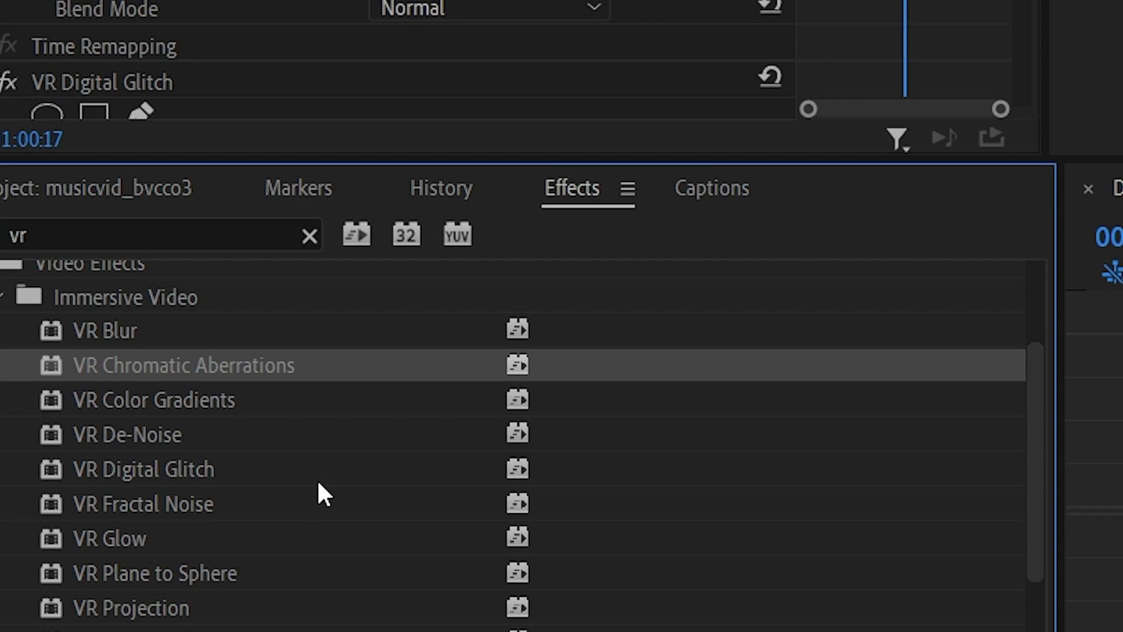
mouse_move(178, 384)
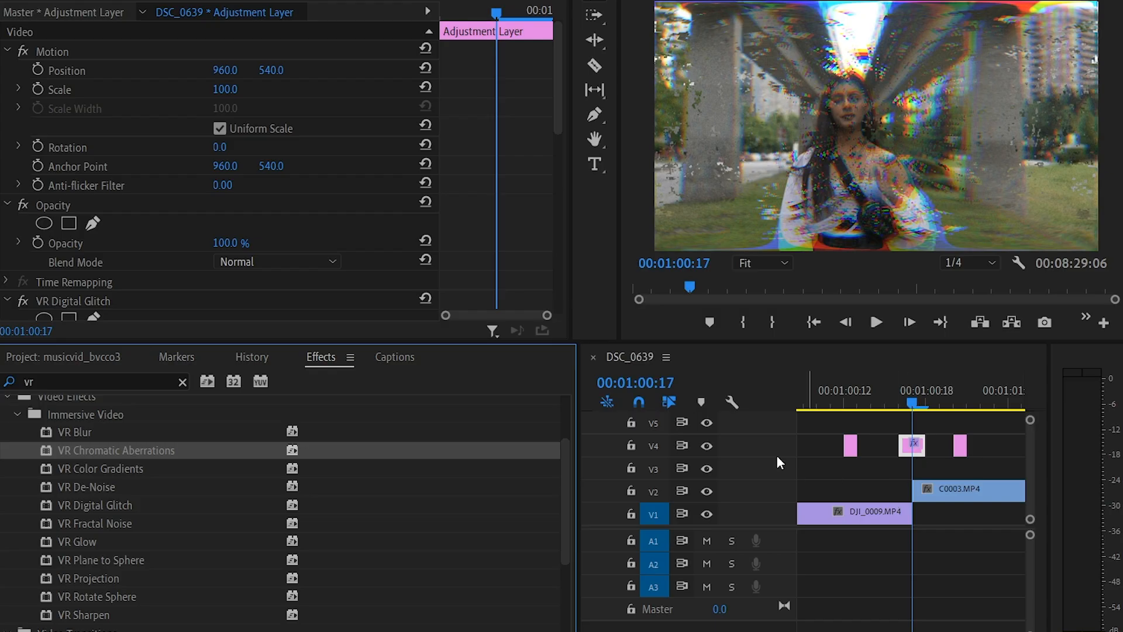
scroll(down, 3)
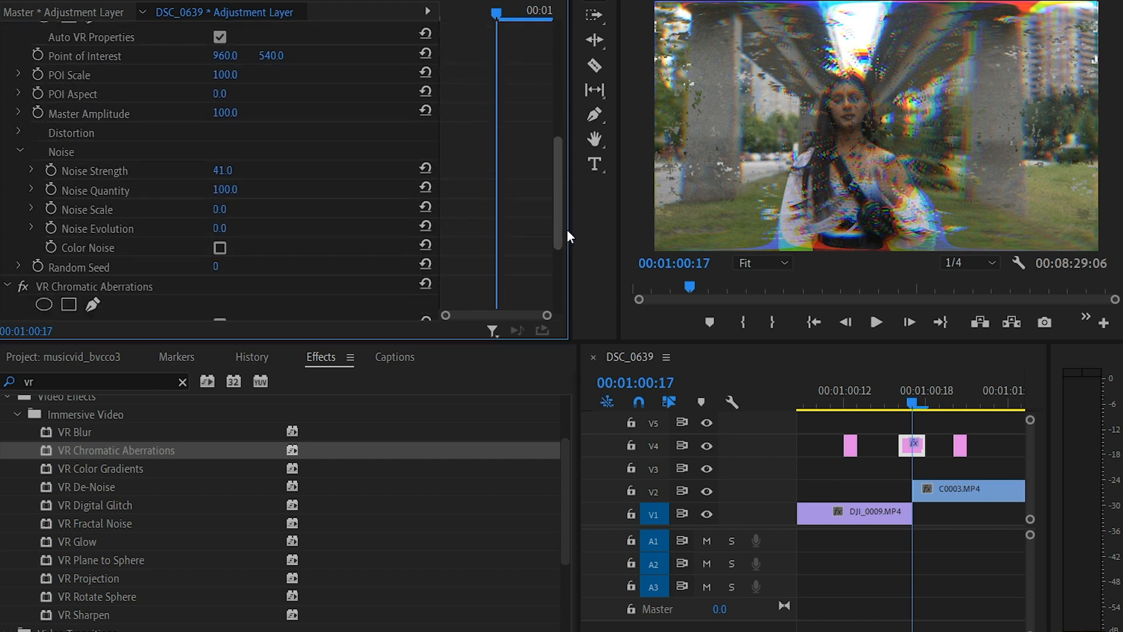
scroll(up, 3)
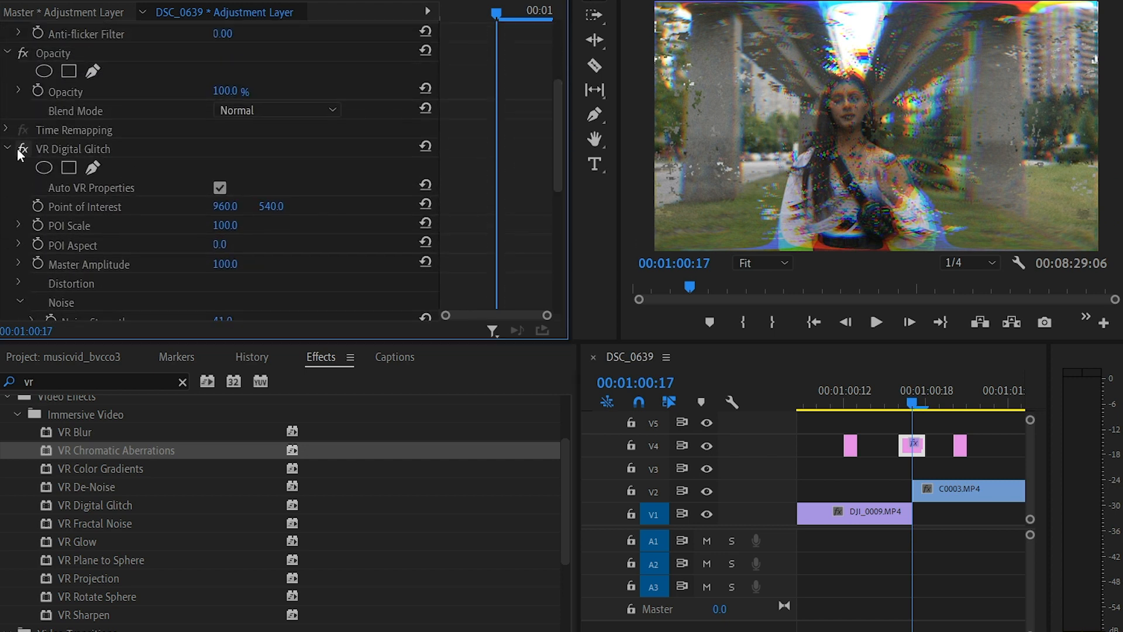
scroll(down, 3)
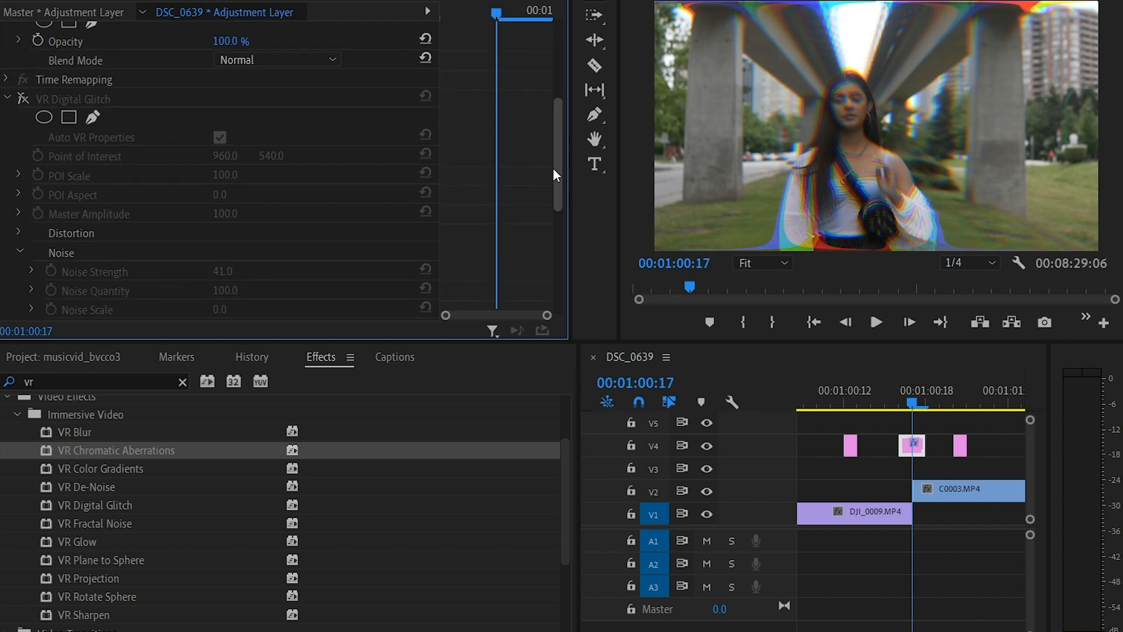
scroll(down, 3)
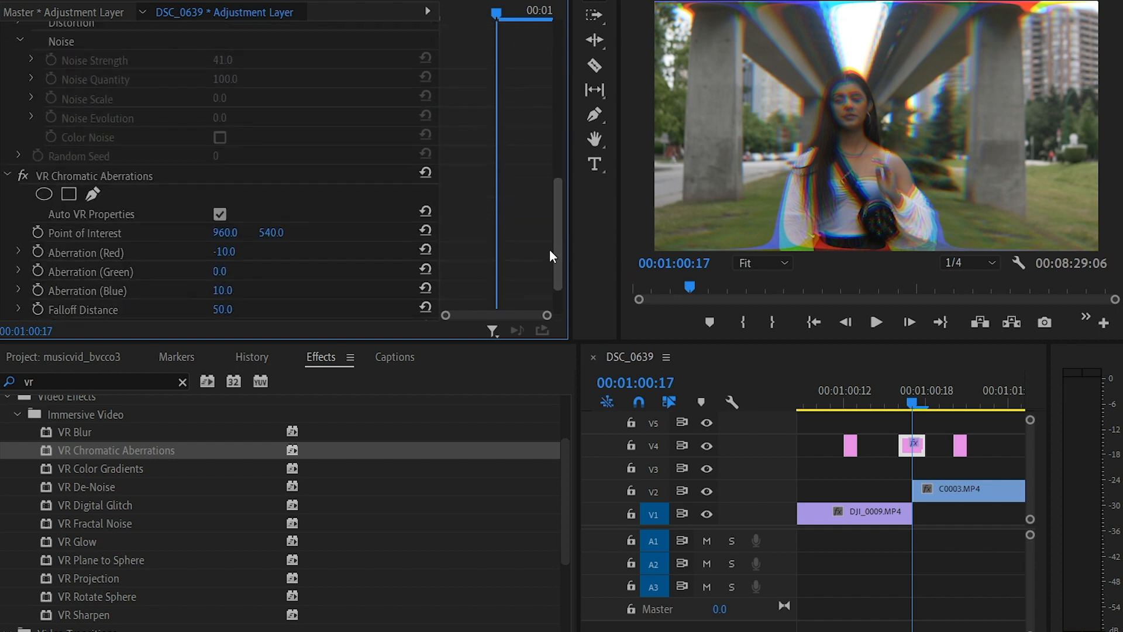
scroll(down, 3)
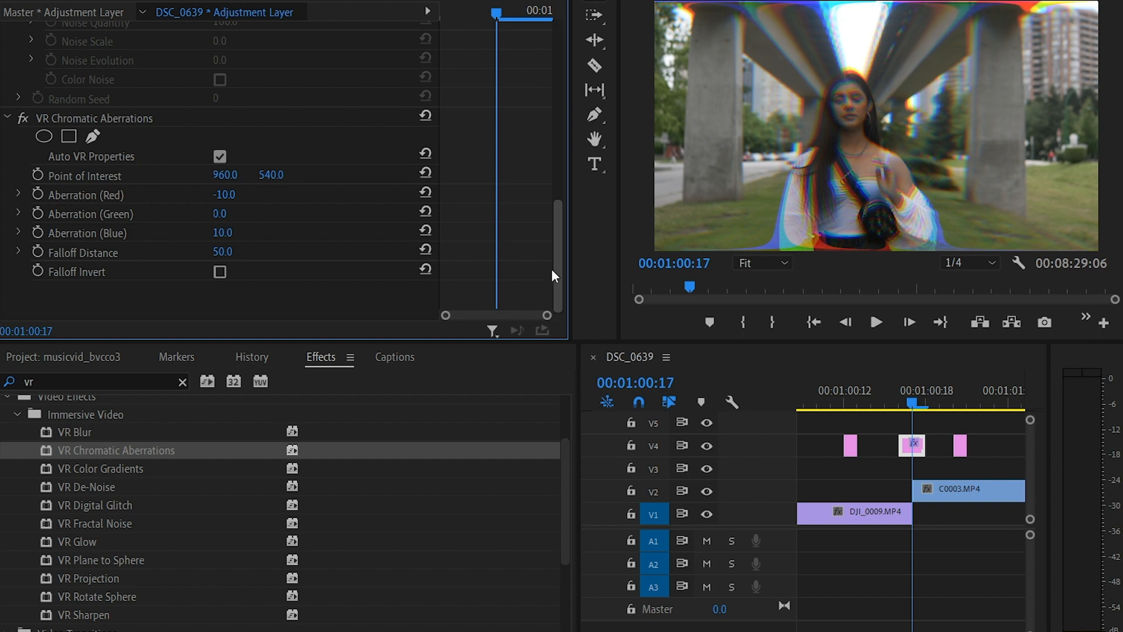
scroll(up, 3)
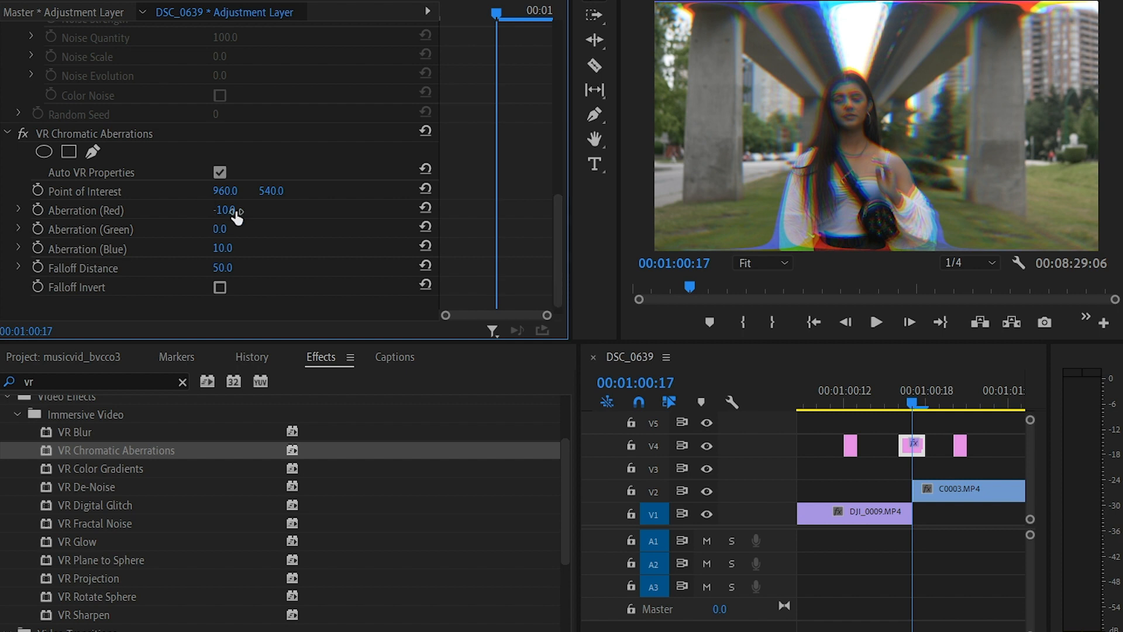
Set red aberration to about -17 and leave Falloff Invert unchecked
drag(226, 209, 240, 210)
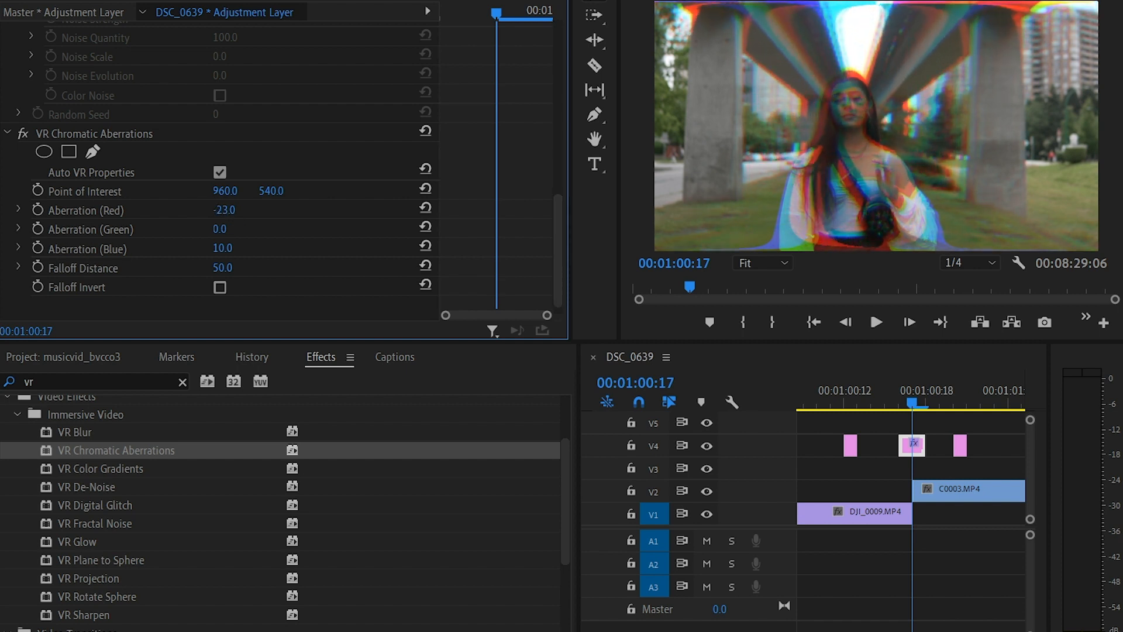
drag(225, 210, 236, 210)
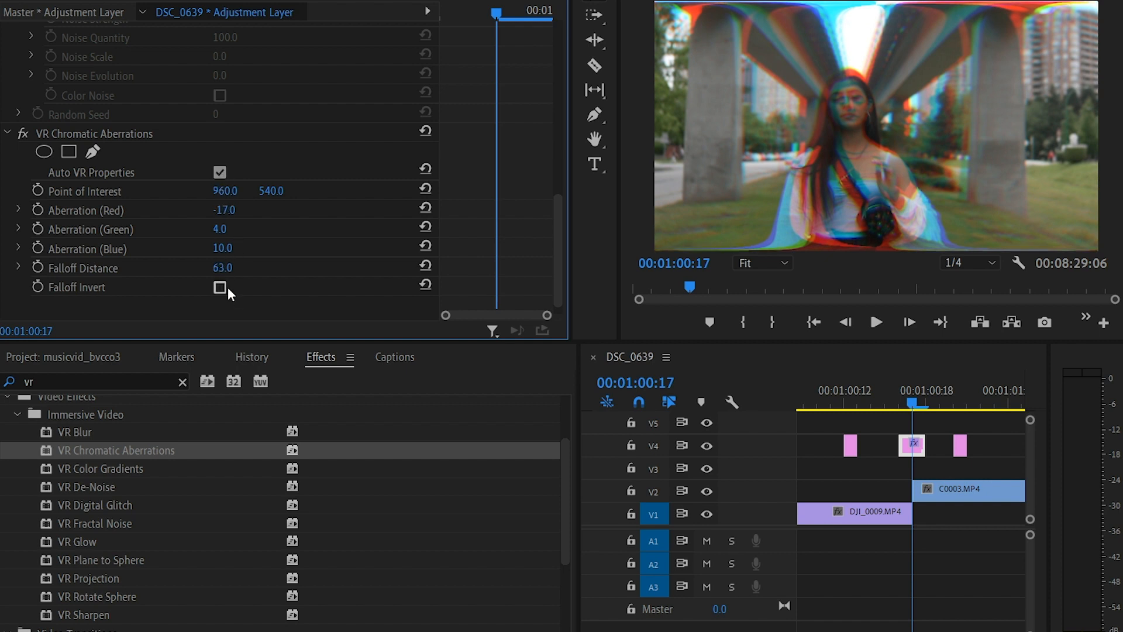
click(220, 287)
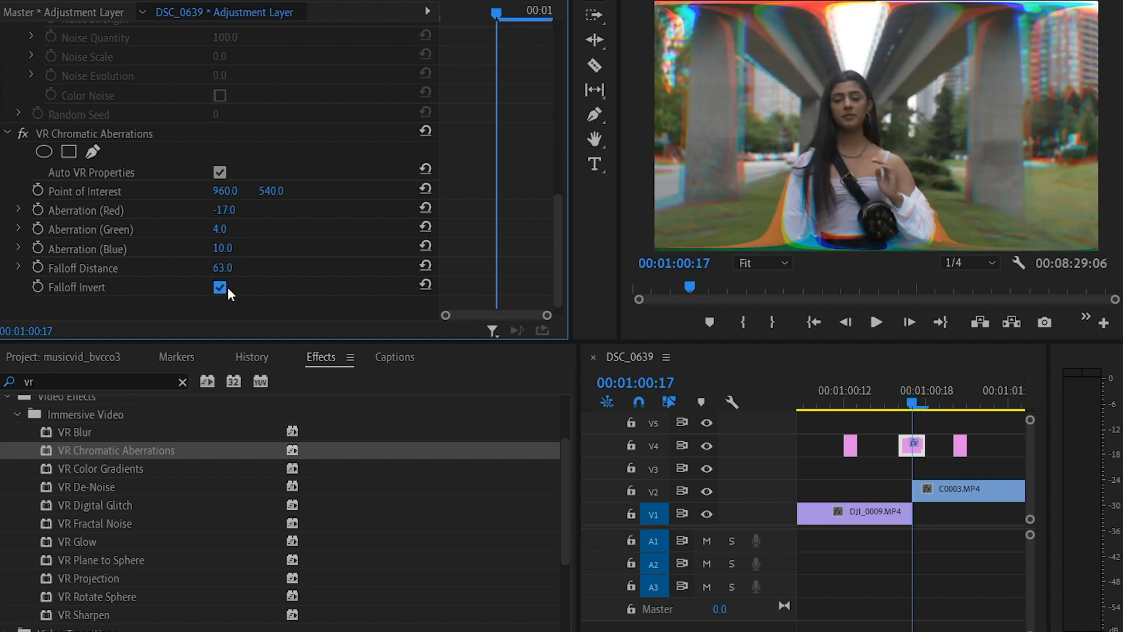
click(220, 286)
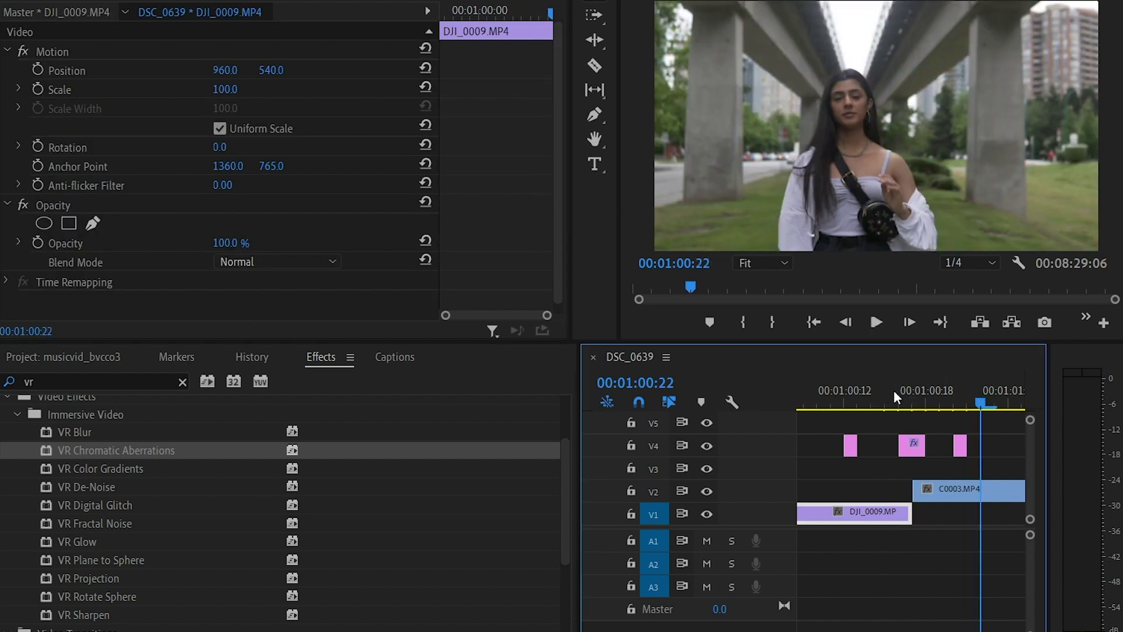
Add the VR Glow effect to the adjustment layer
click(870, 403)
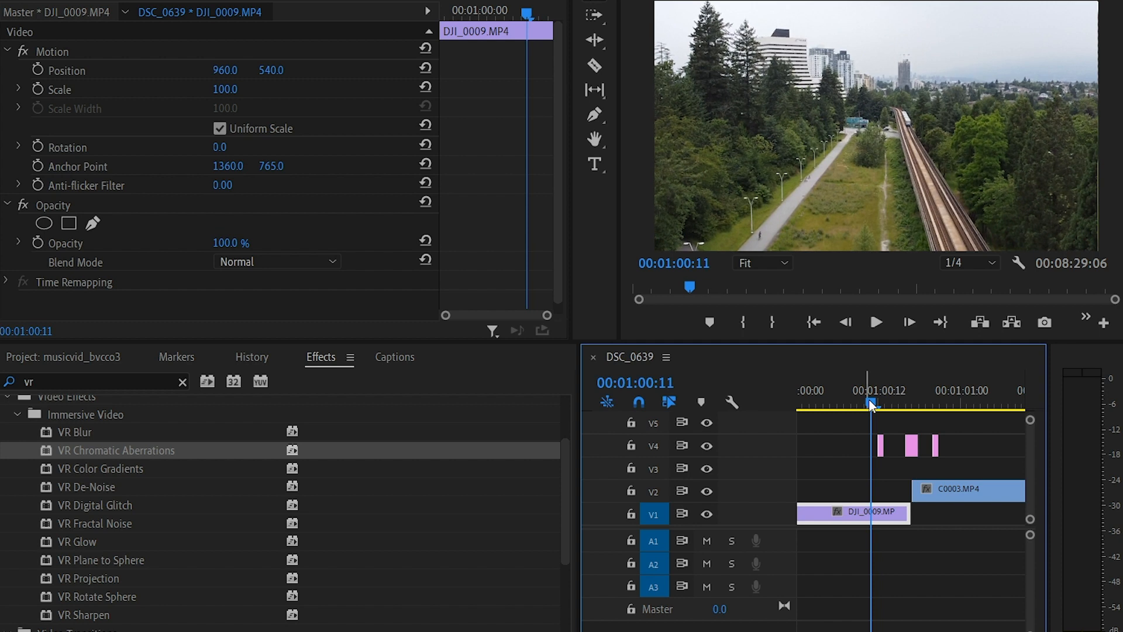
mouse_move(860, 463)
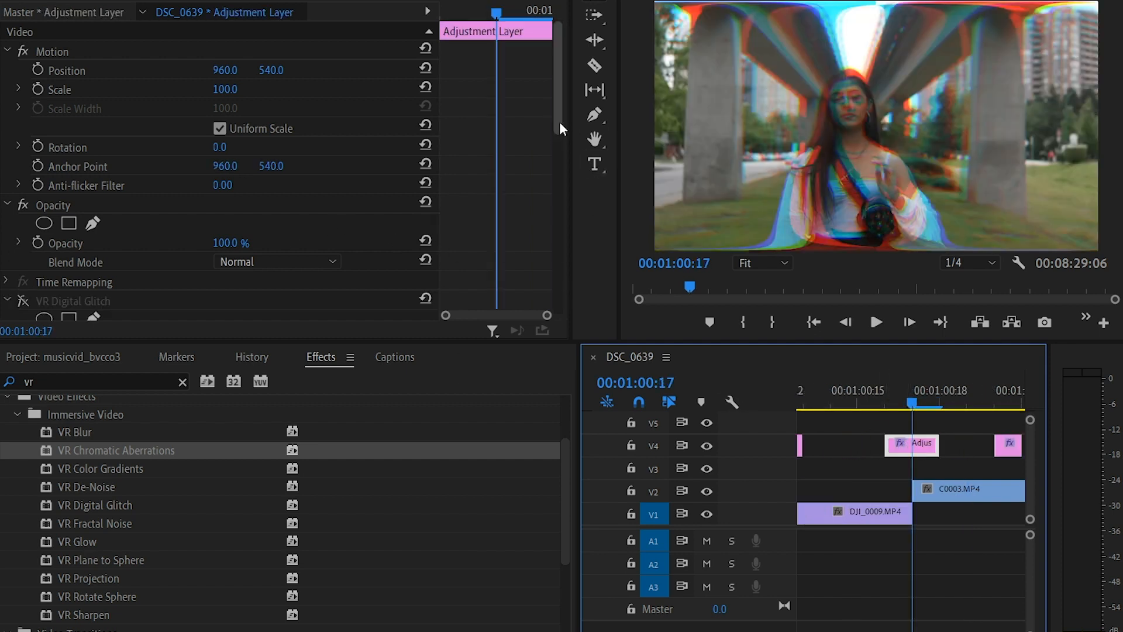
scroll(down, 3)
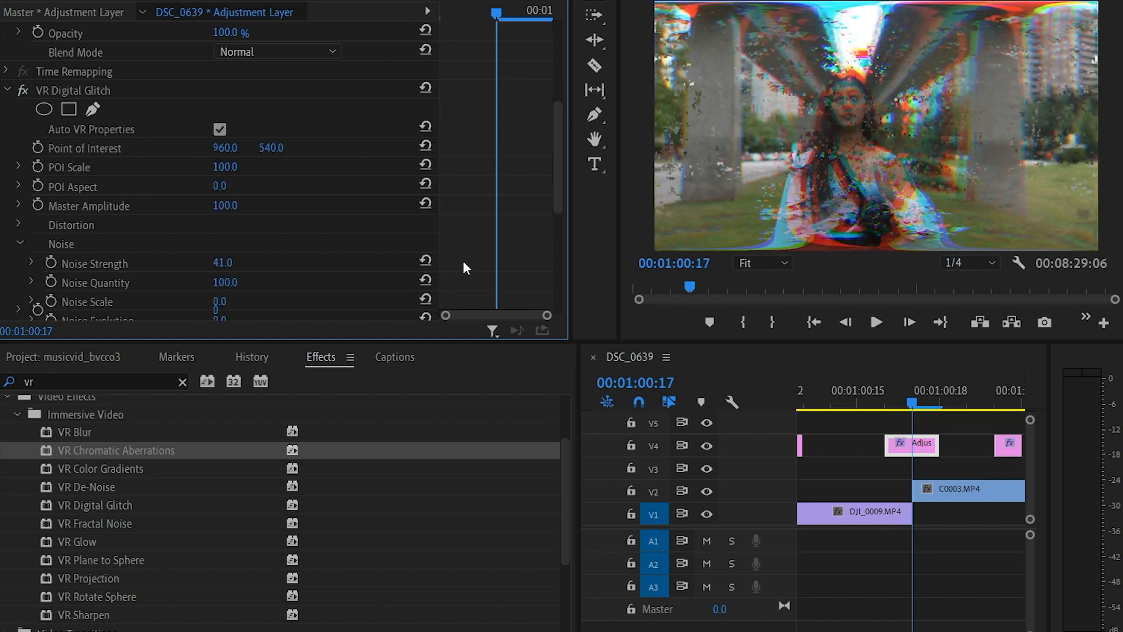
scroll(down, 3)
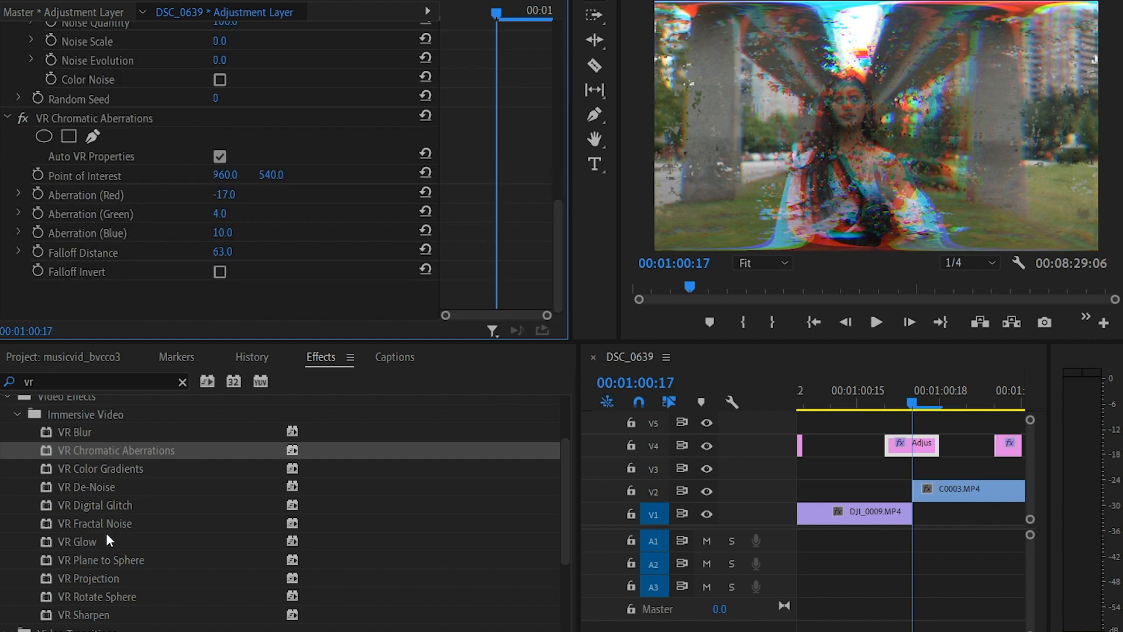
mouse_move(183, 573)
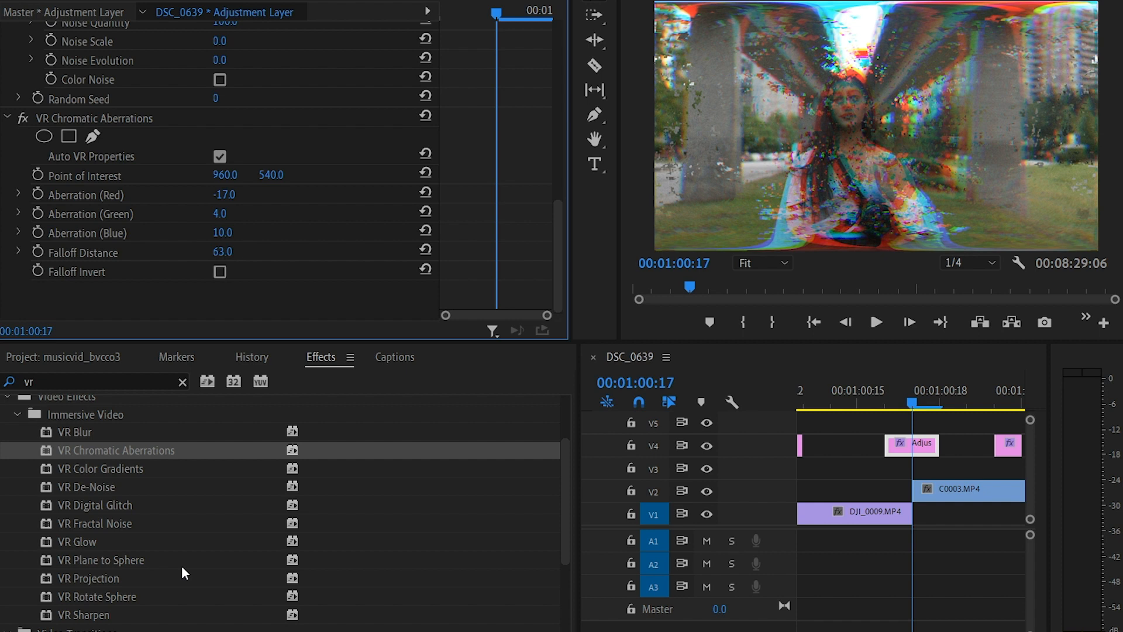
mouse_move(172, 560)
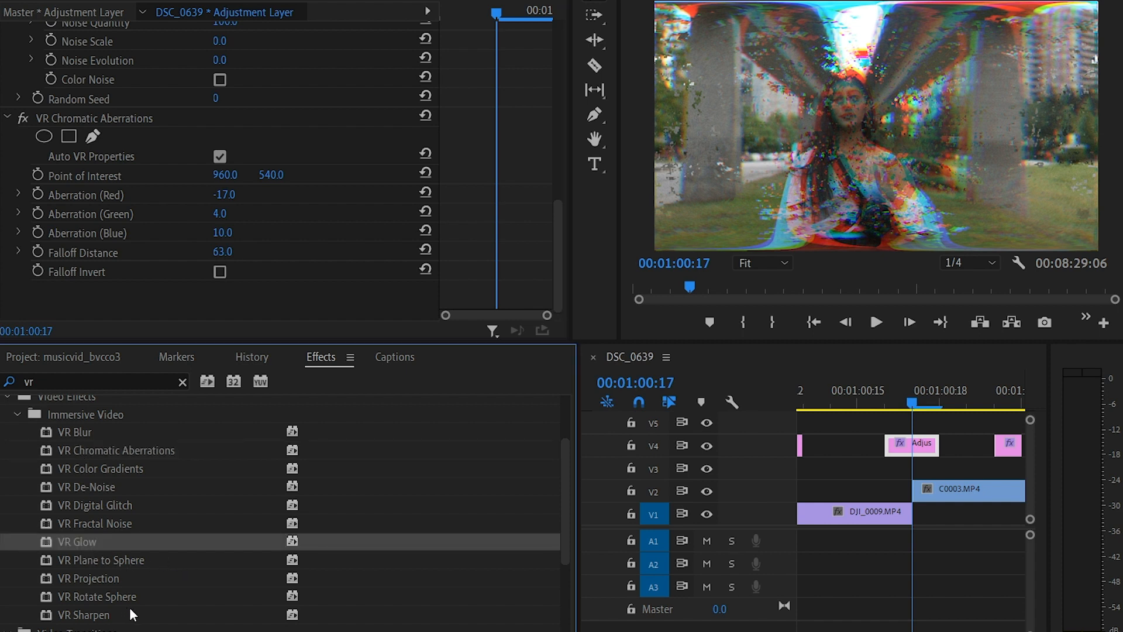
mouse_move(132, 597)
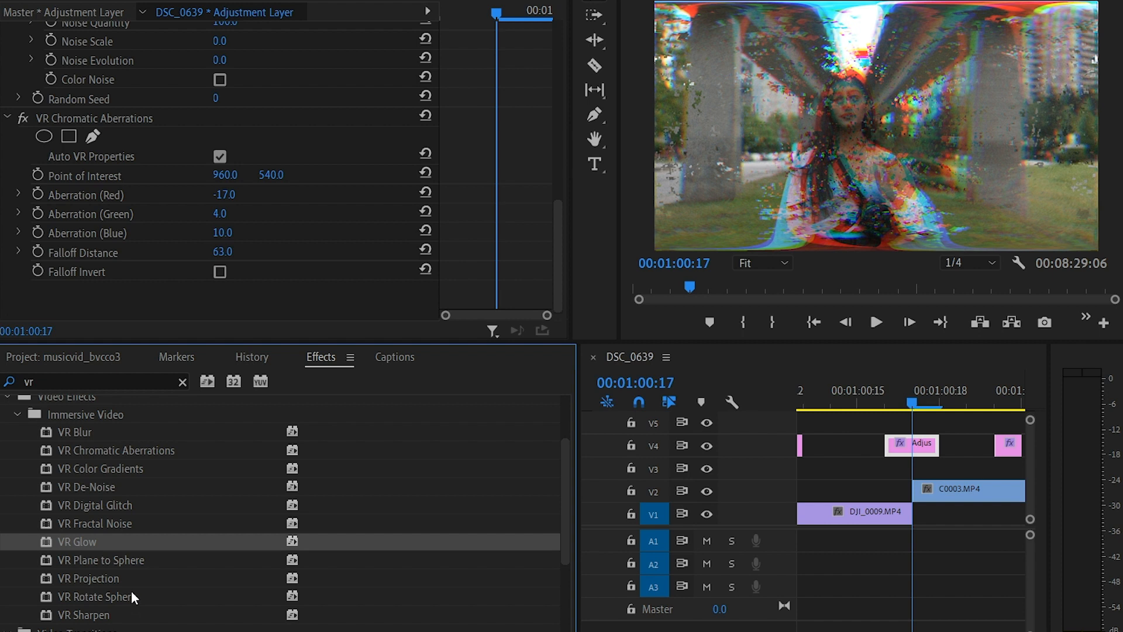
mouse_move(91, 564)
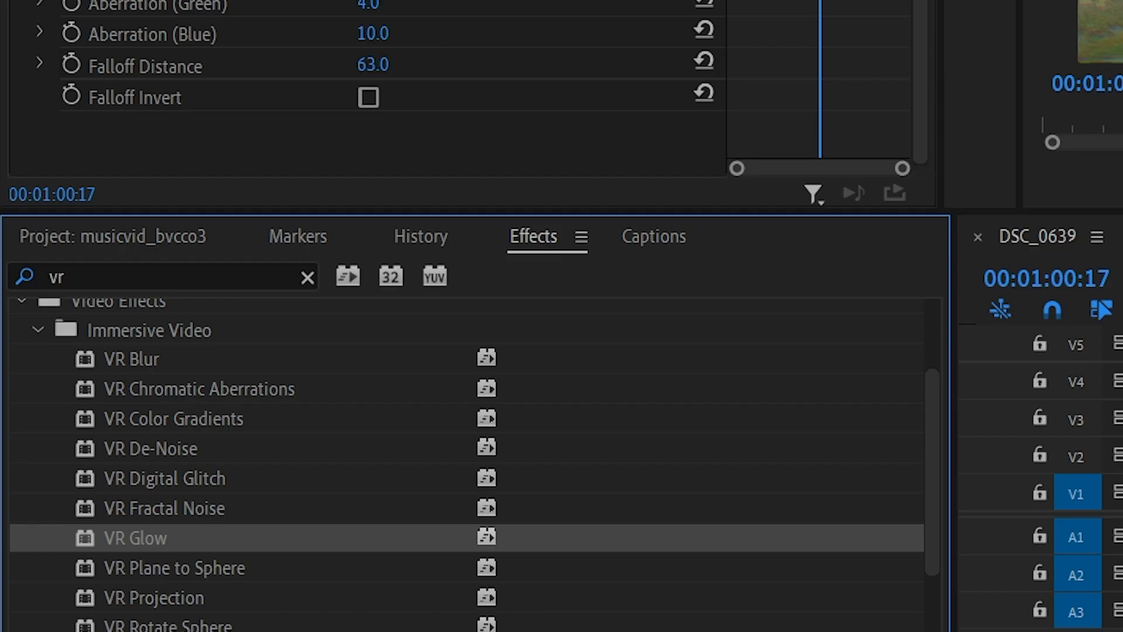
double_click(134, 537)
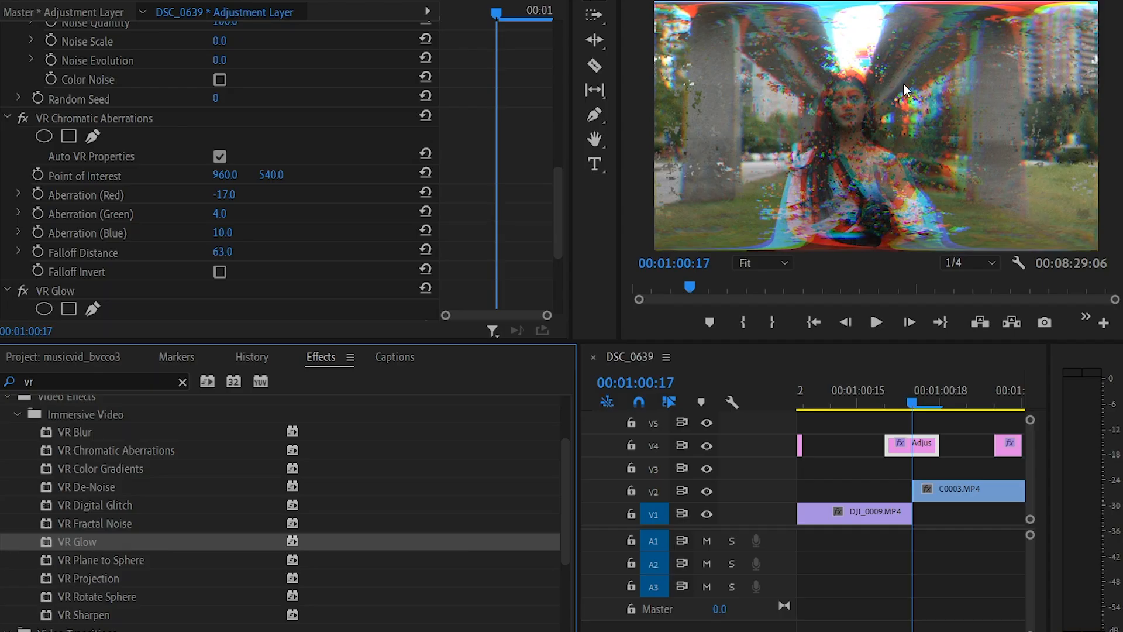
Enable Use Tint Color on VR Glow and tint the glow yellow
scroll(down, 3)
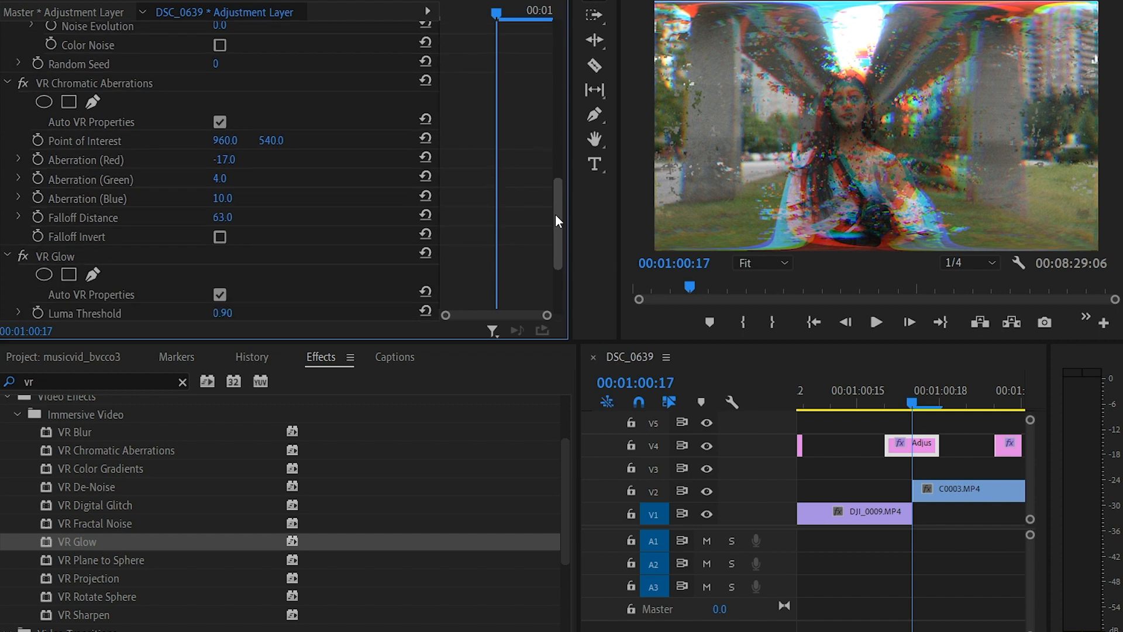
scroll(down, 3)
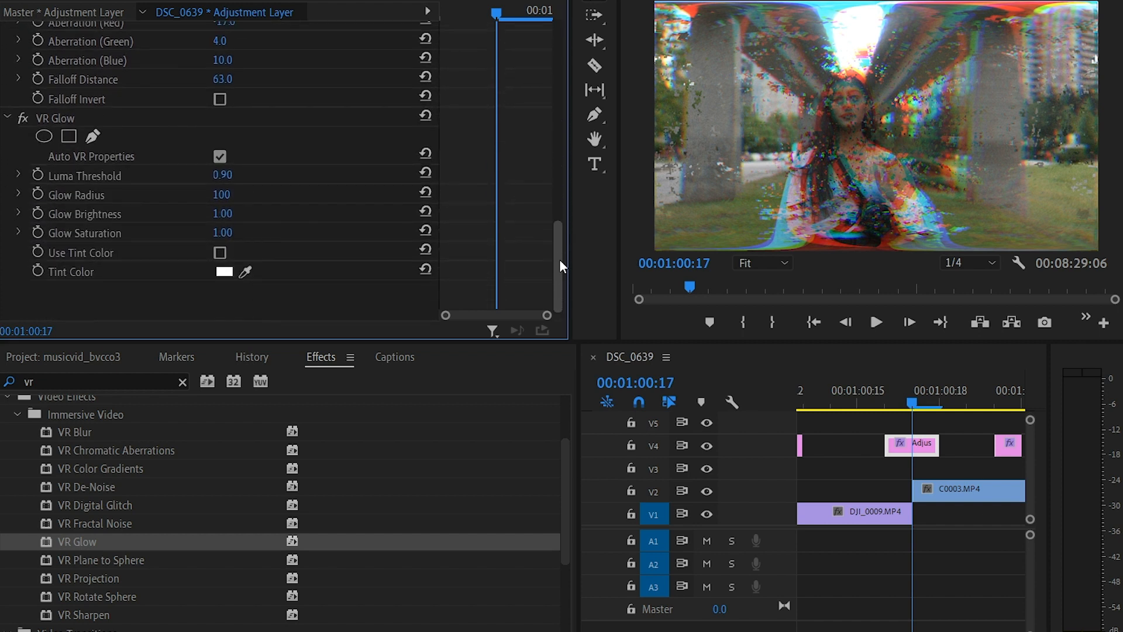
click(225, 271)
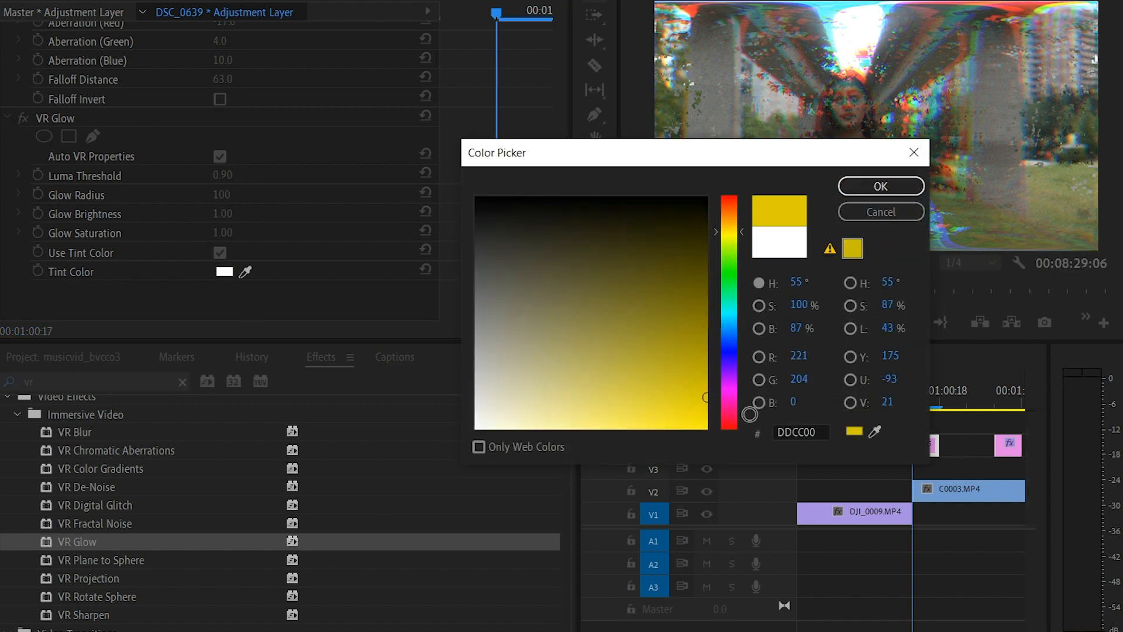
click(880, 186)
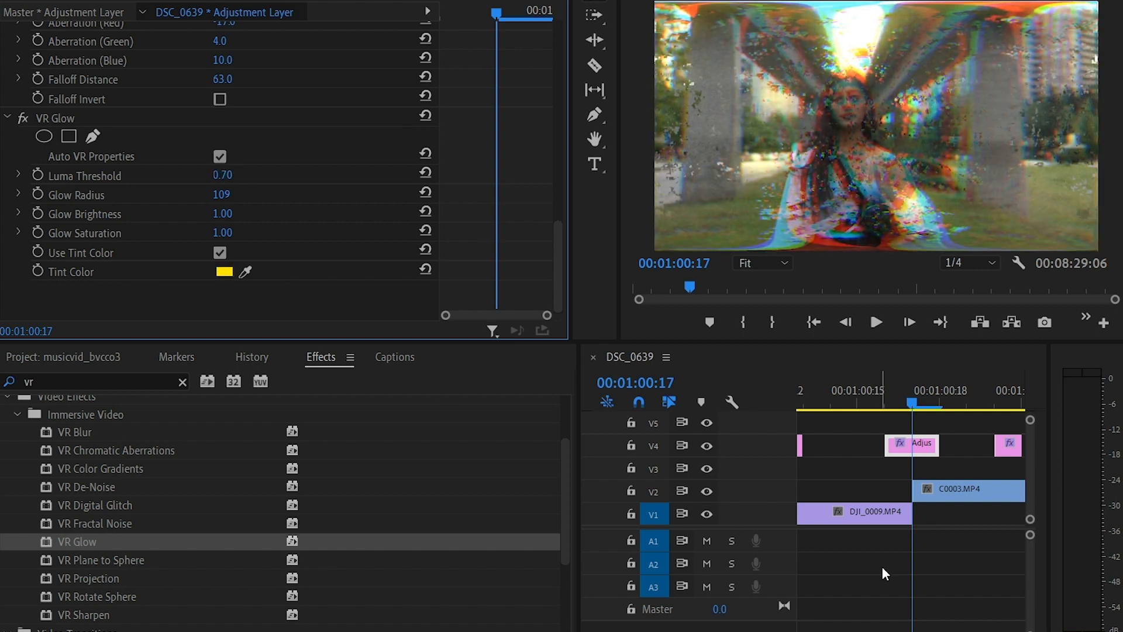
mouse_move(913, 563)
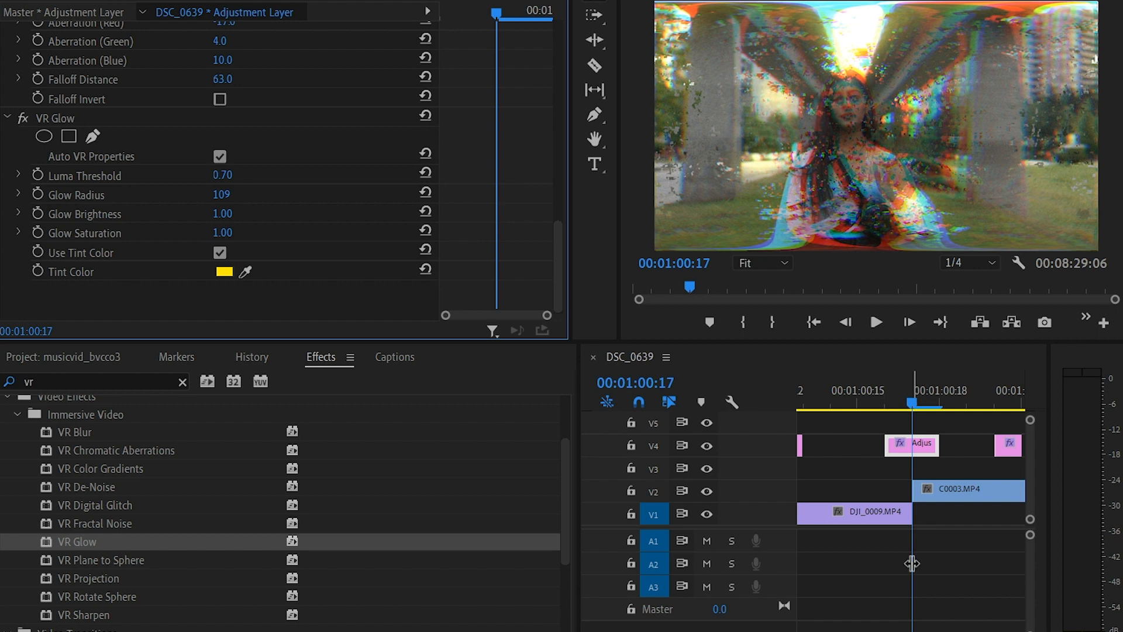
mouse_move(40, 202)
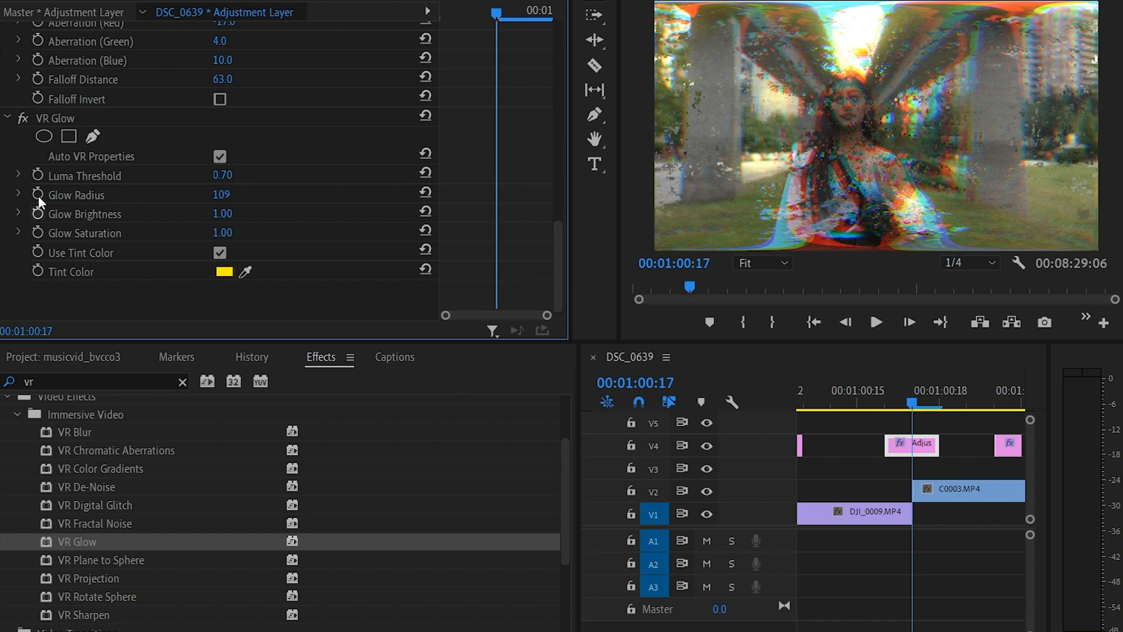
mouse_move(37, 270)
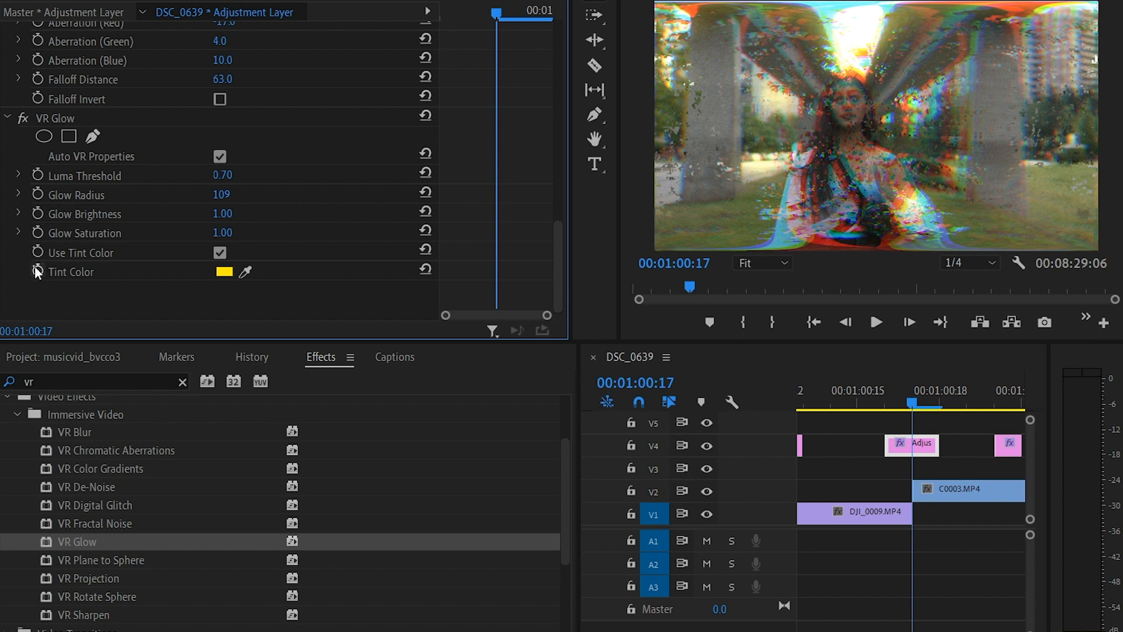
mouse_move(906, 401)
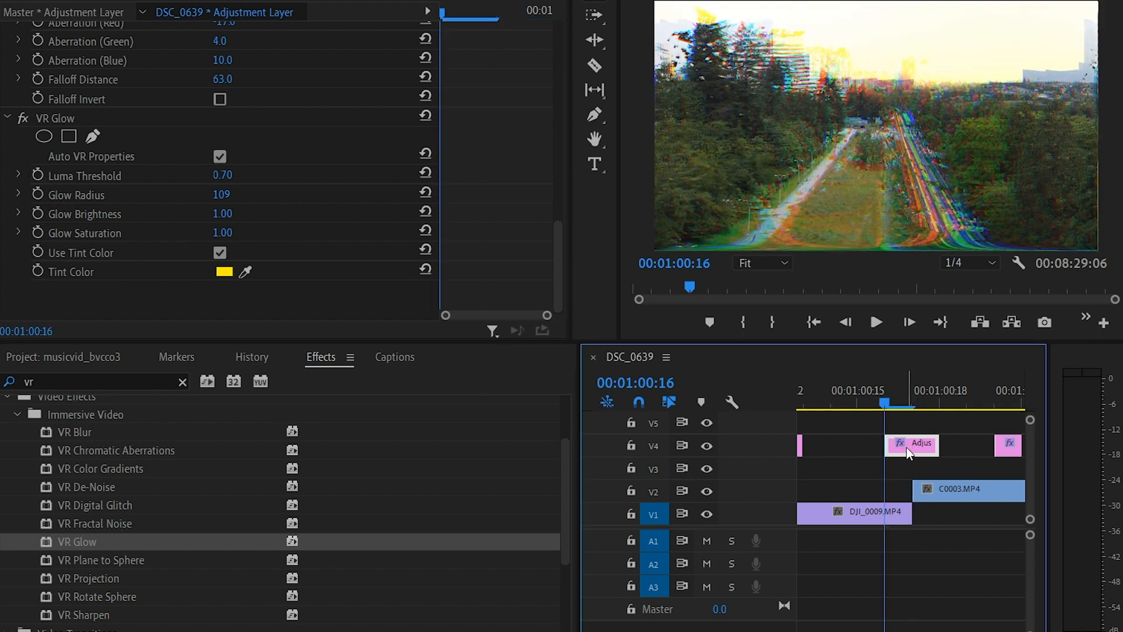
click(85, 174)
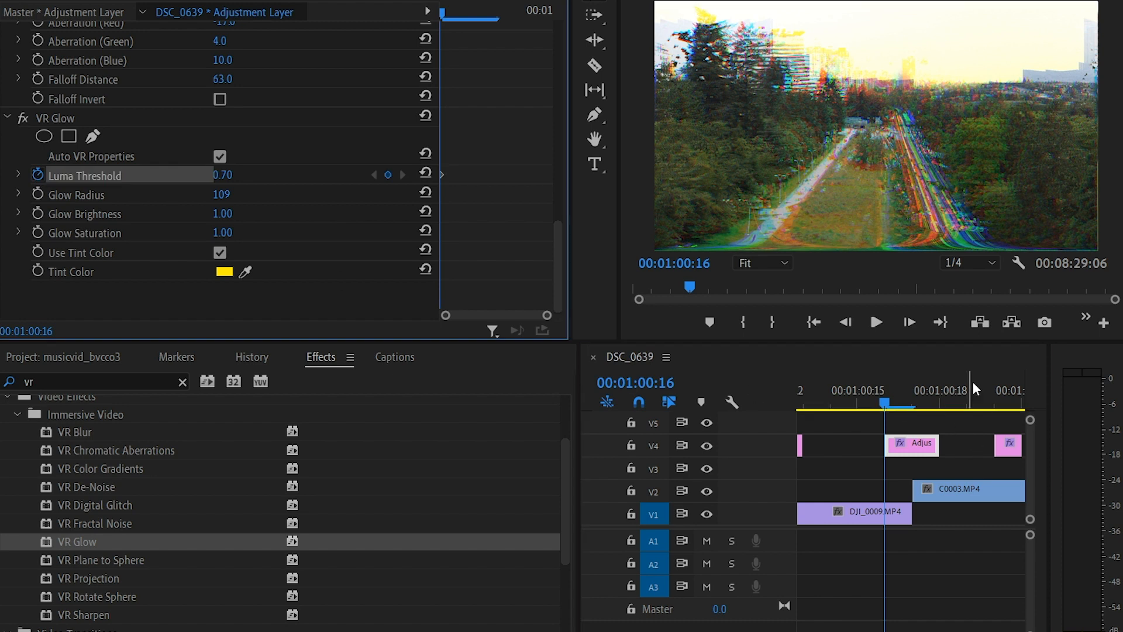
click(934, 389)
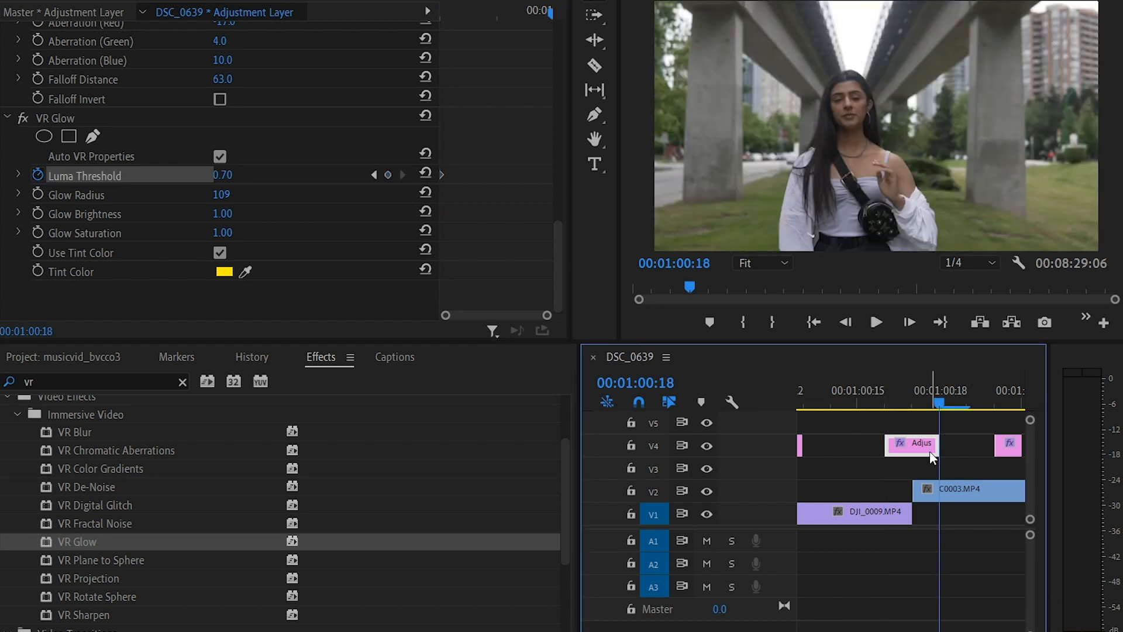
double_click(237, 174)
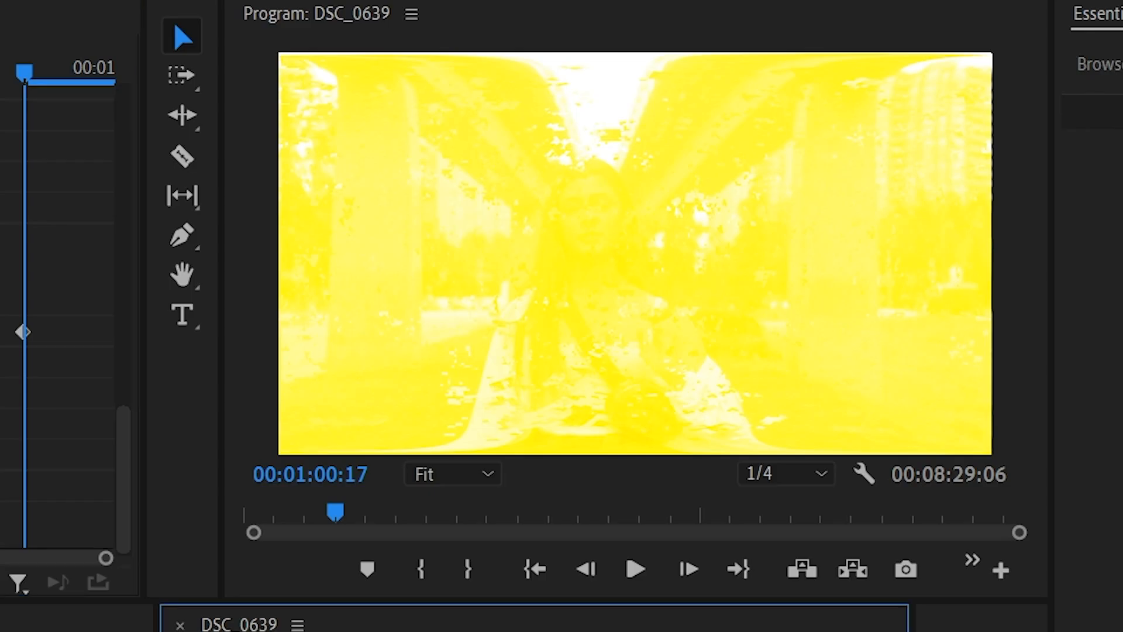
click(585, 570)
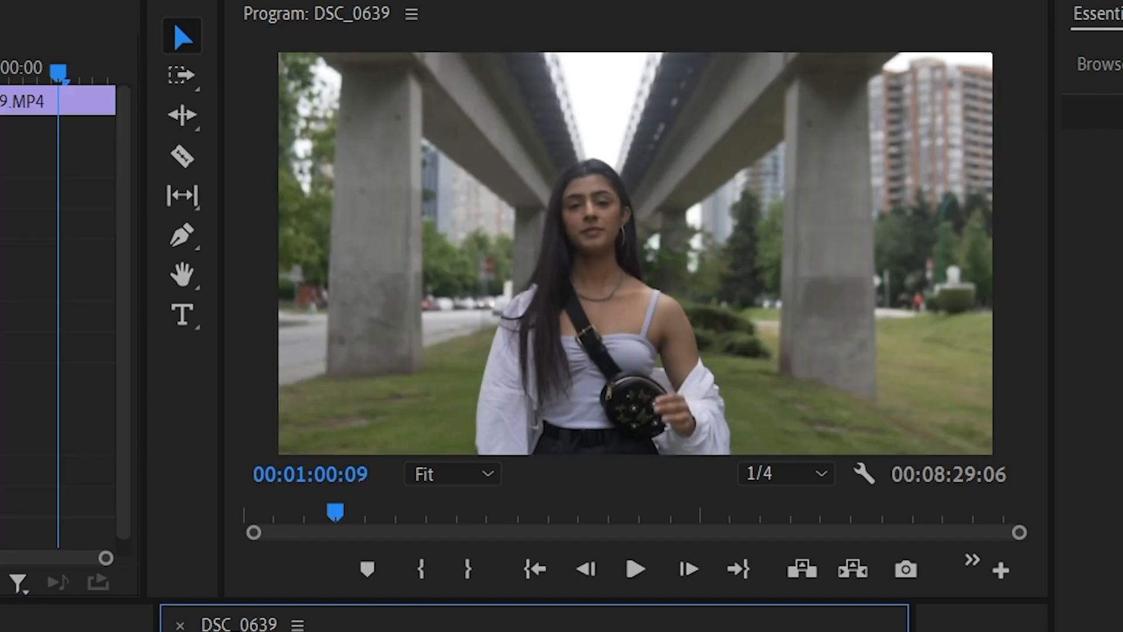
click(634, 569)
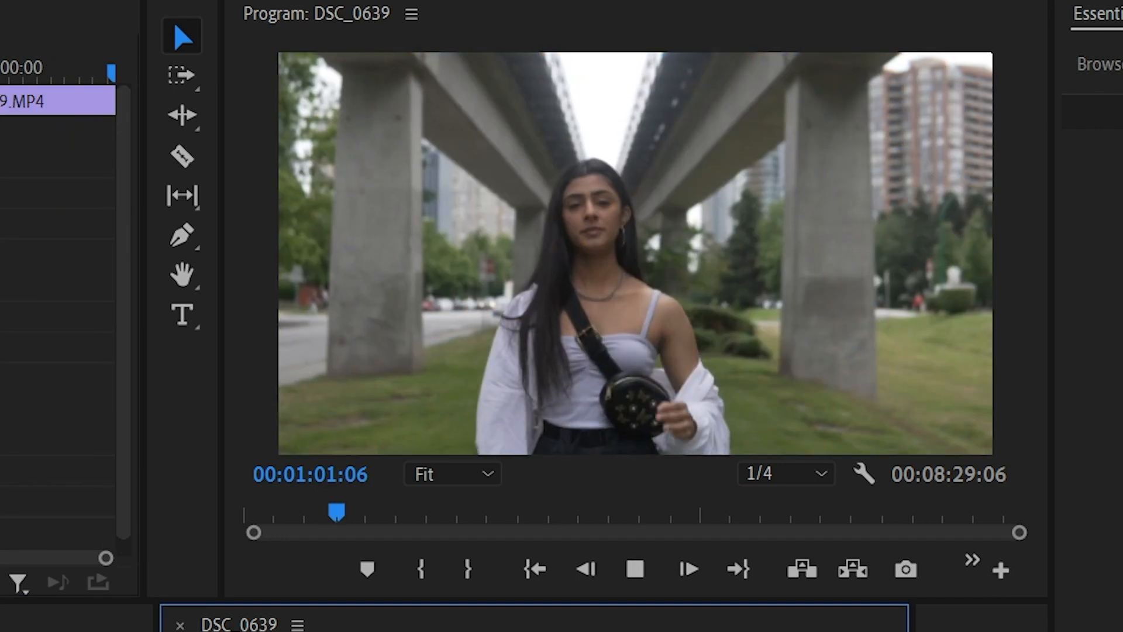
click(634, 569)
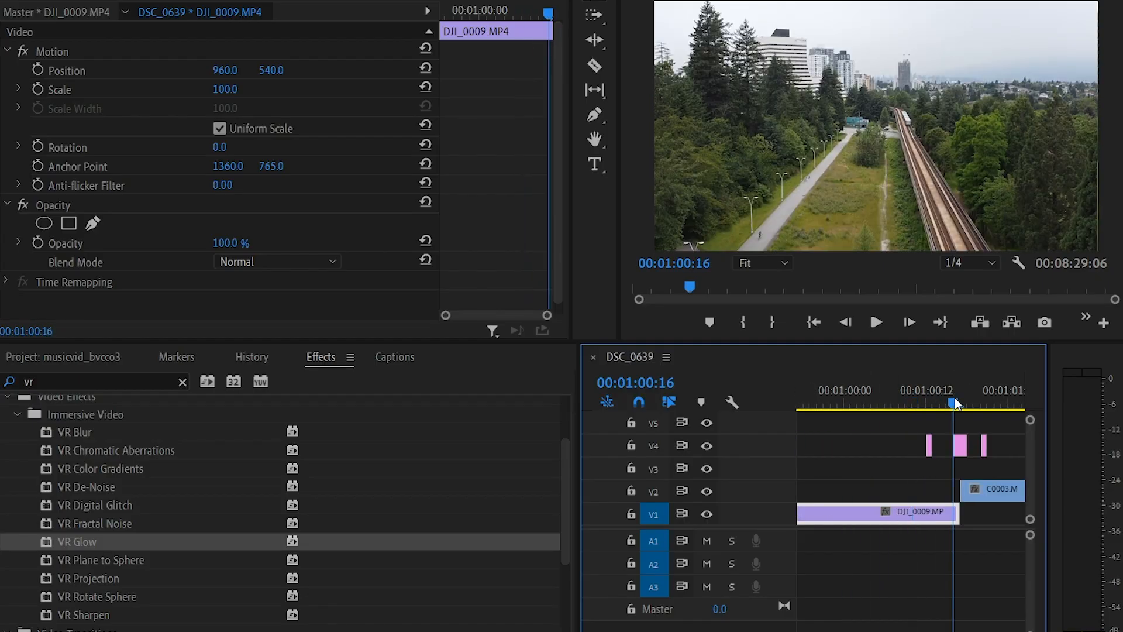
click(940, 445)
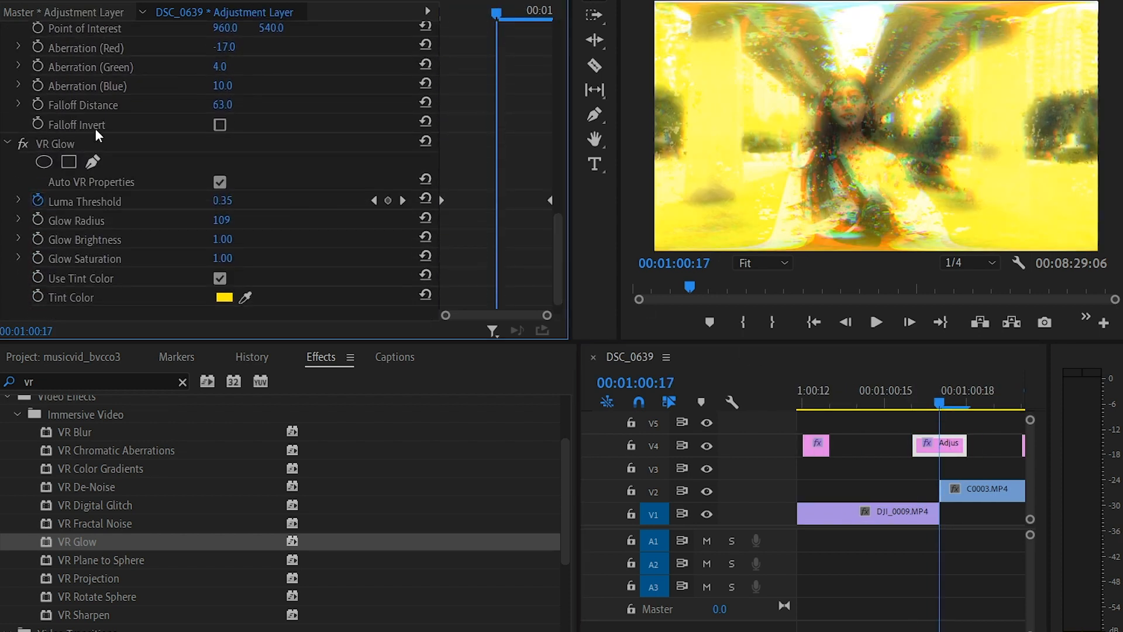
scroll(up, 3)
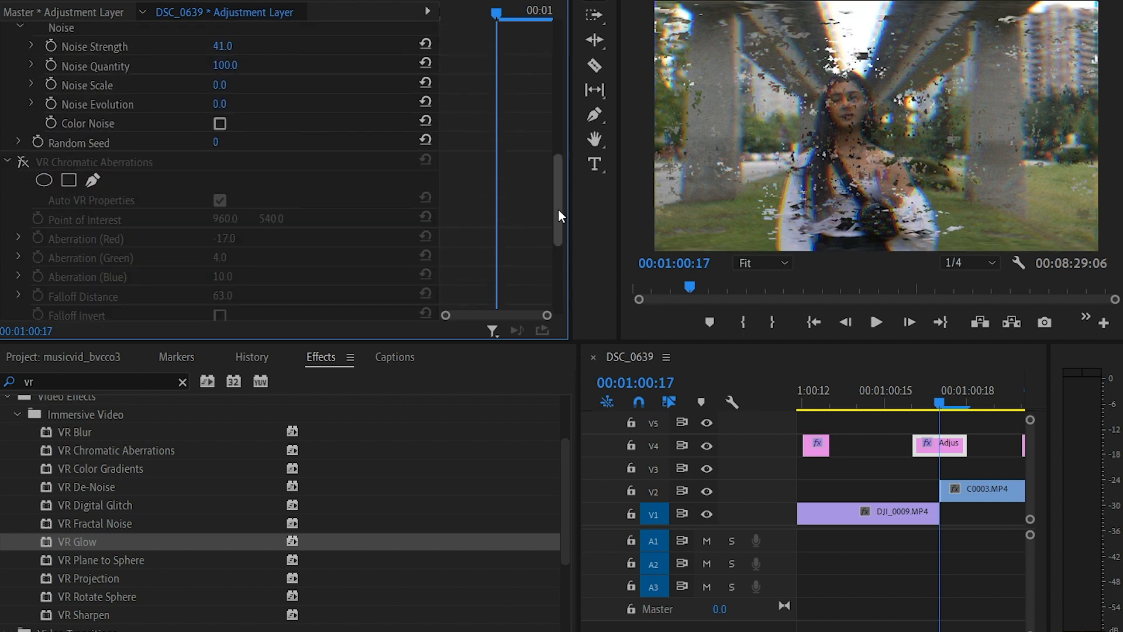
scroll(up, 3)
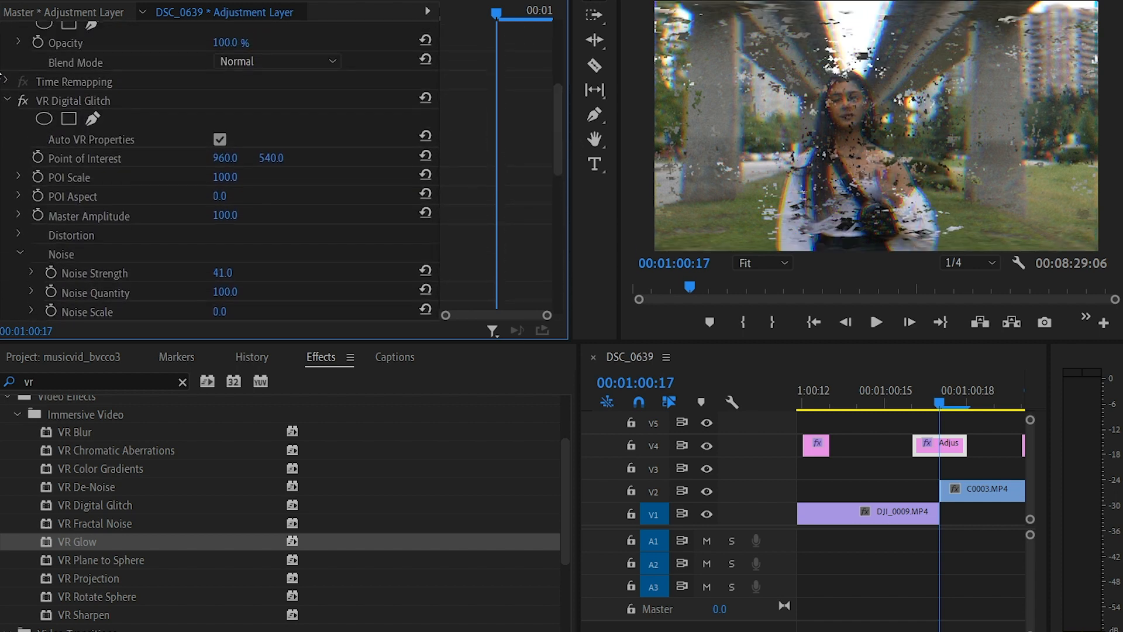
click(22, 100)
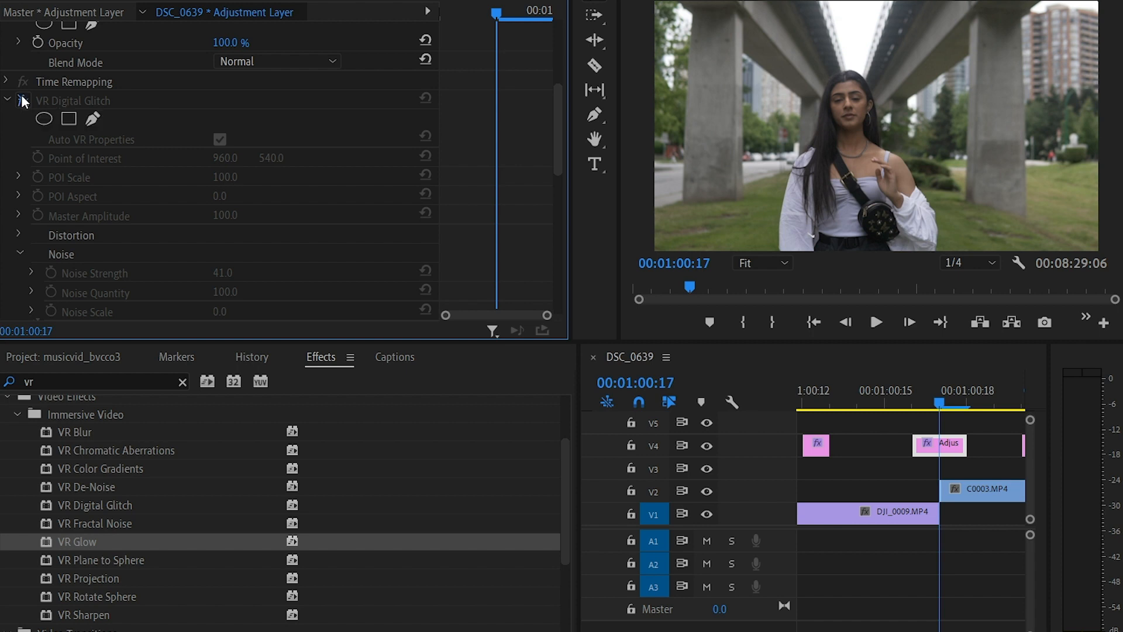
scroll(down, 3)
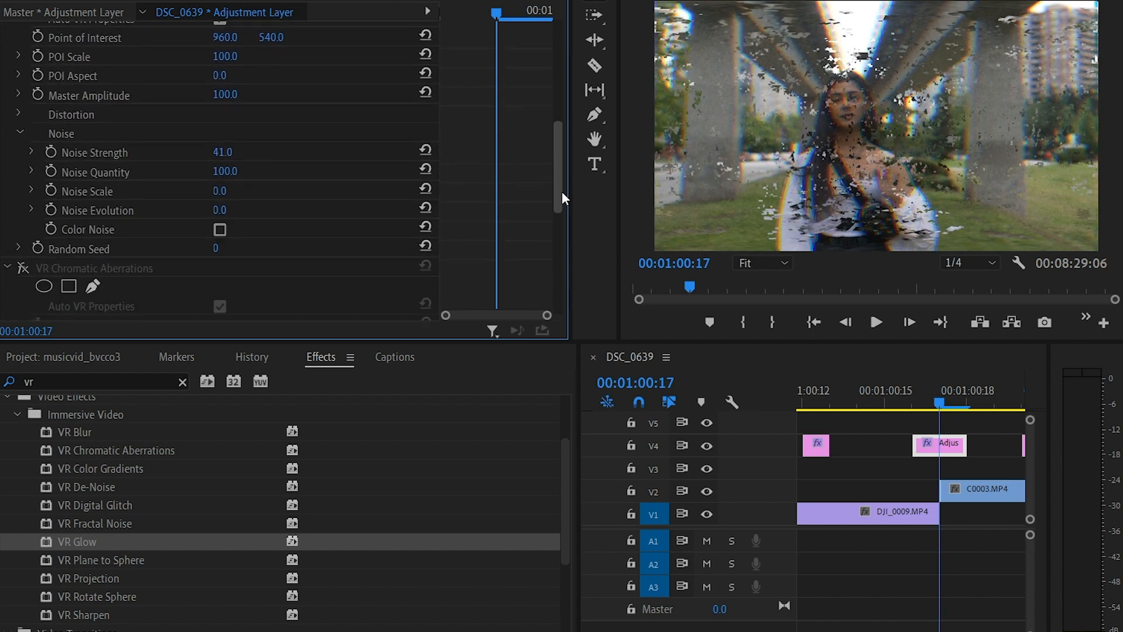
scroll(down, 3)
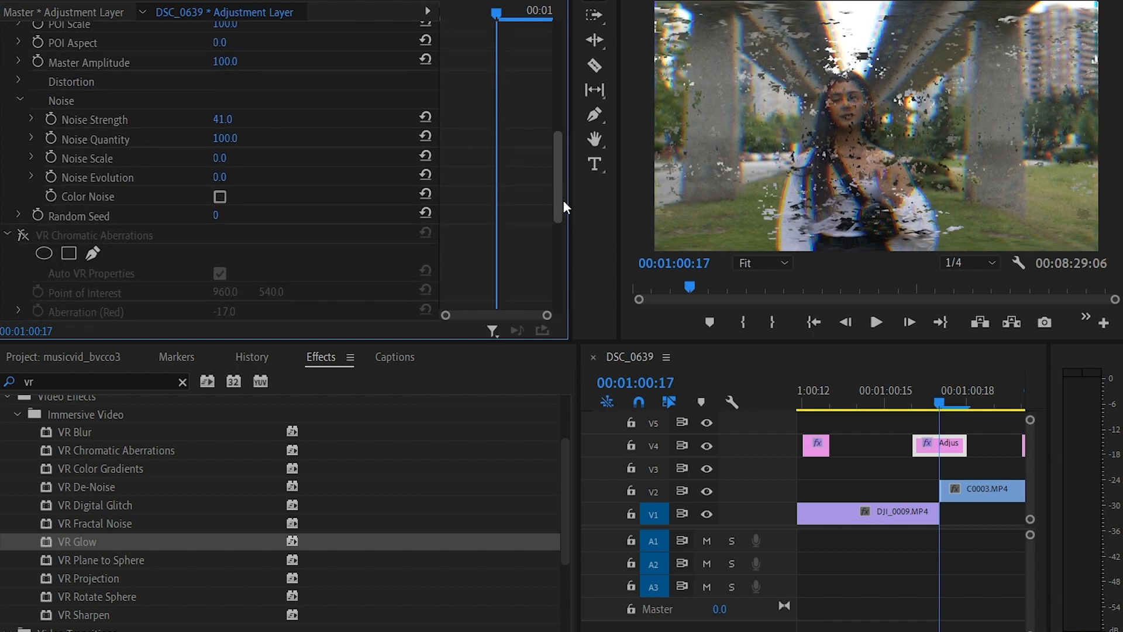
scroll(up, 3)
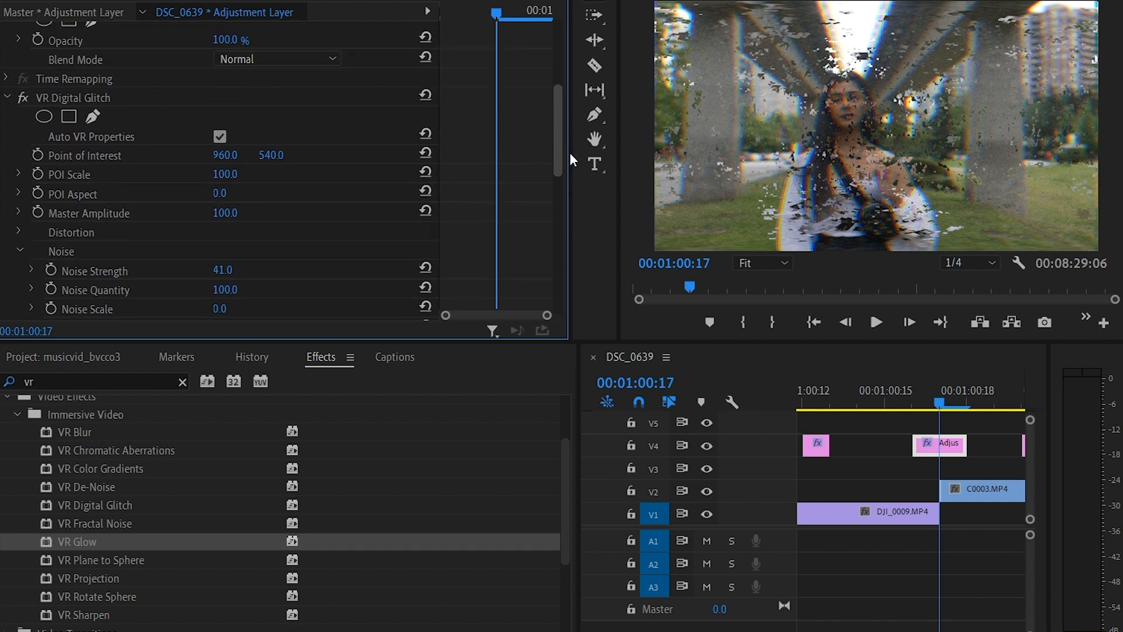
scroll(down, 3)
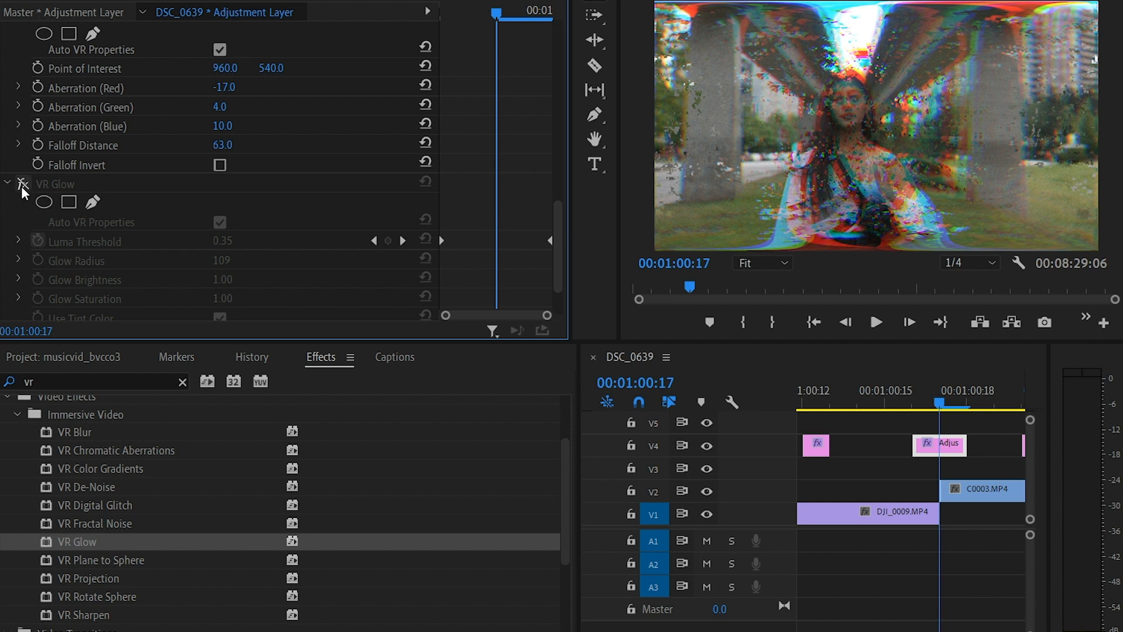
click(8, 183)
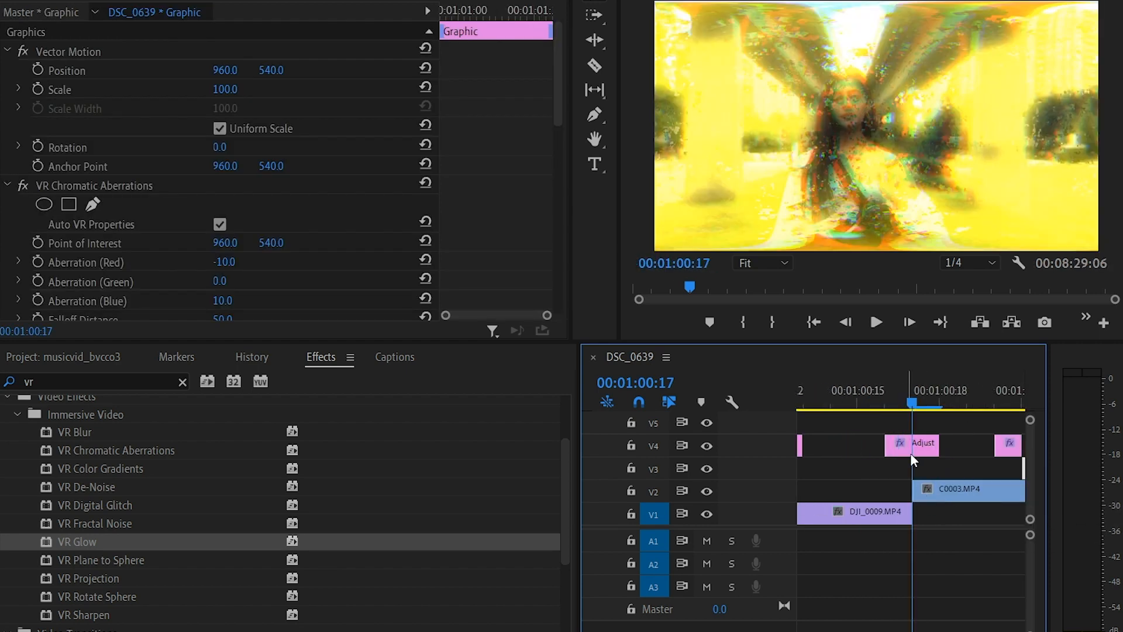
Select the 'broke visionary' title together with the glitch adjustment layers above it
click(914, 445)
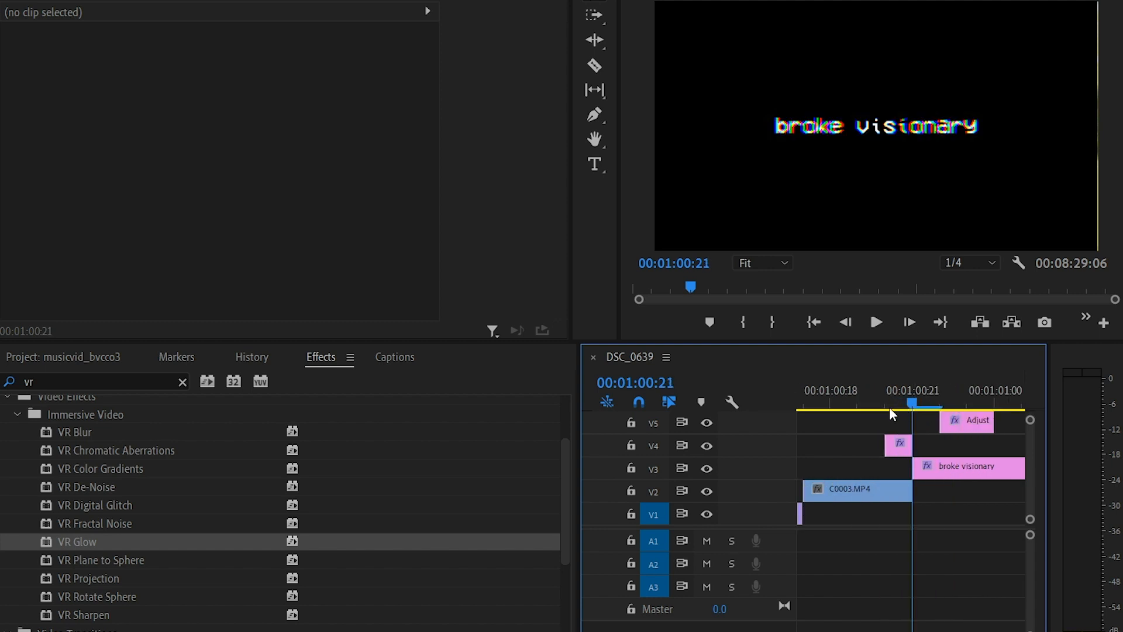
click(897, 401)
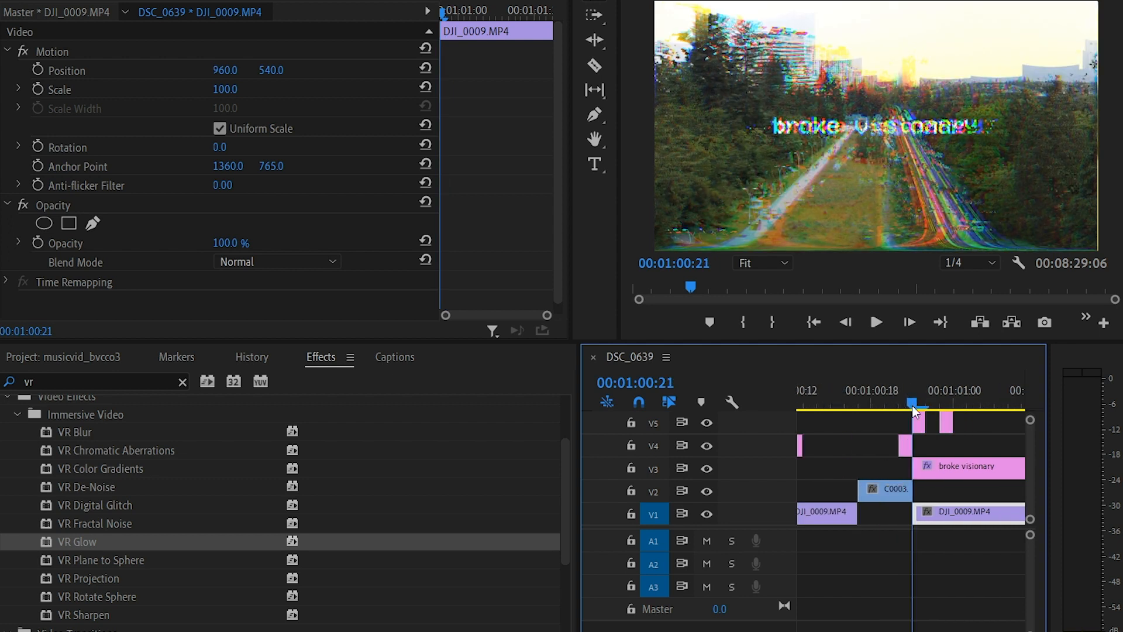
click(921, 422)
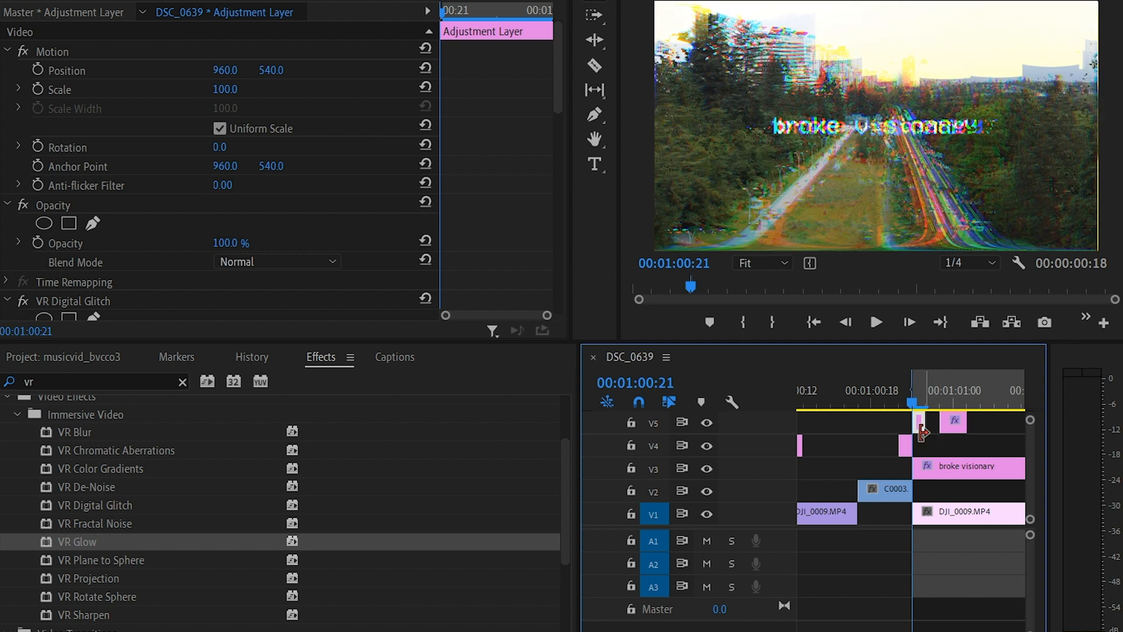
click(840, 512)
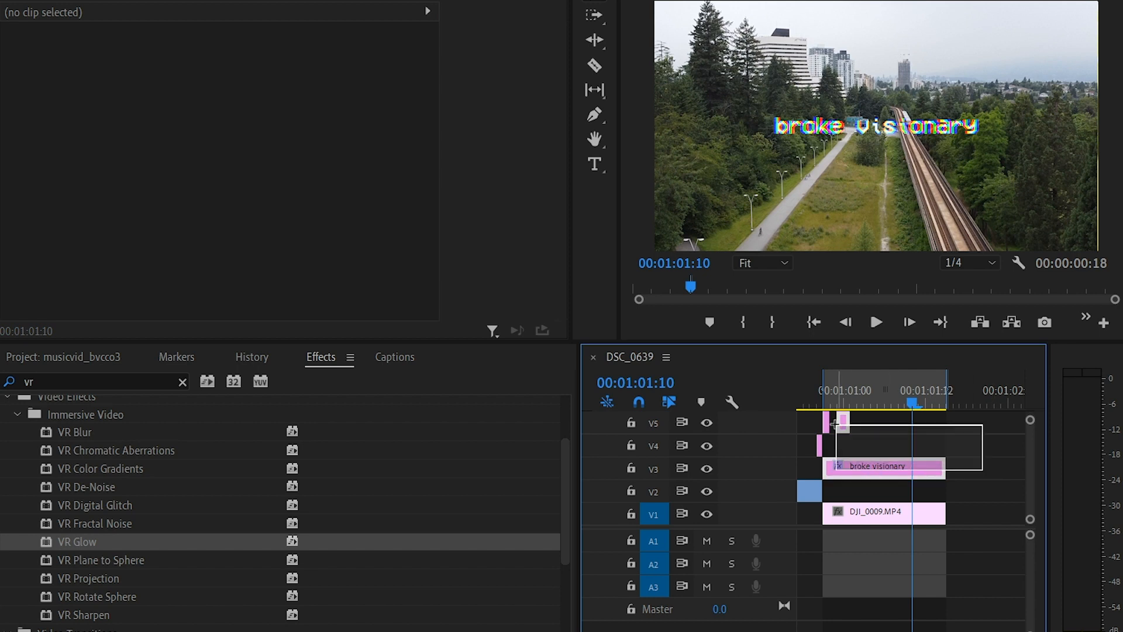
Nest the selected title and adjustment layers into Nested Sequence 02 and open it
right_click(885, 467)
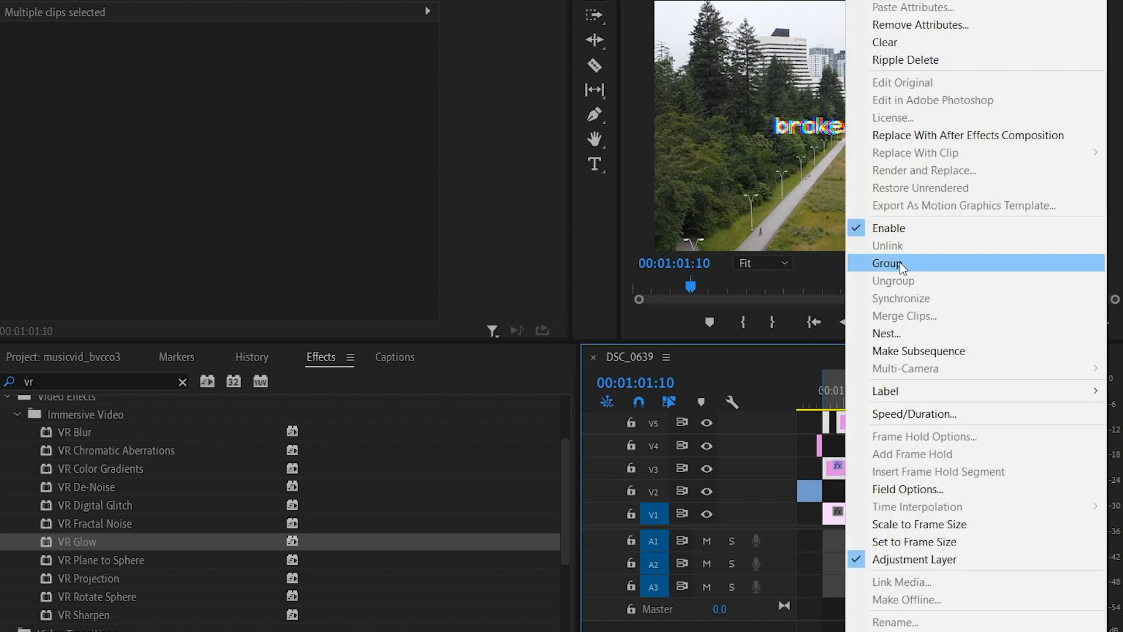
mouse_move(905, 332)
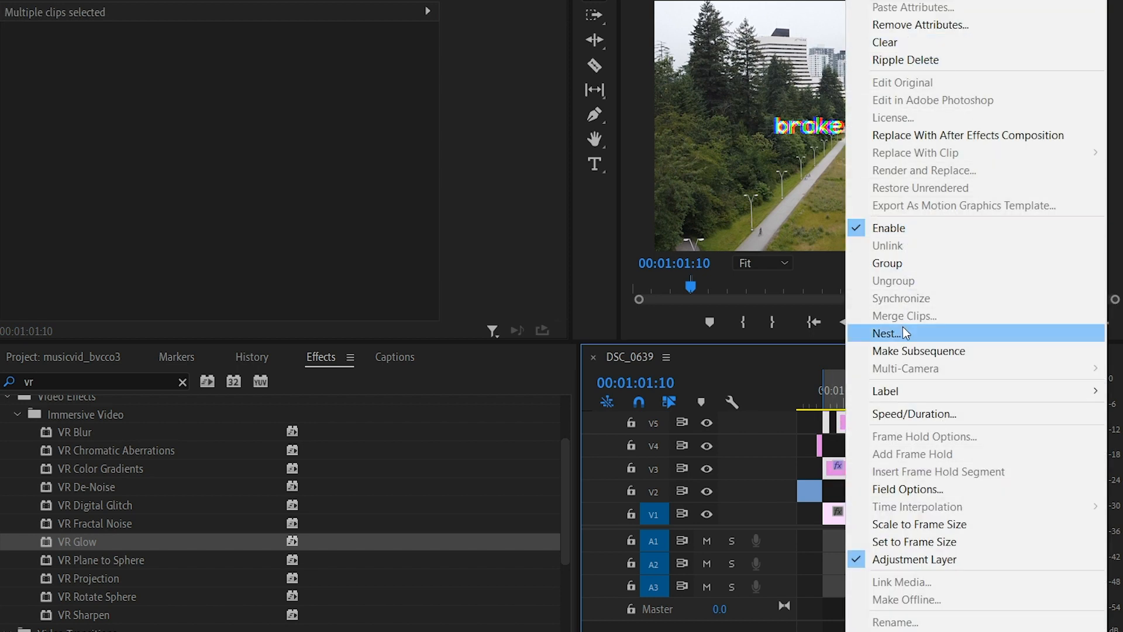
click(894, 333)
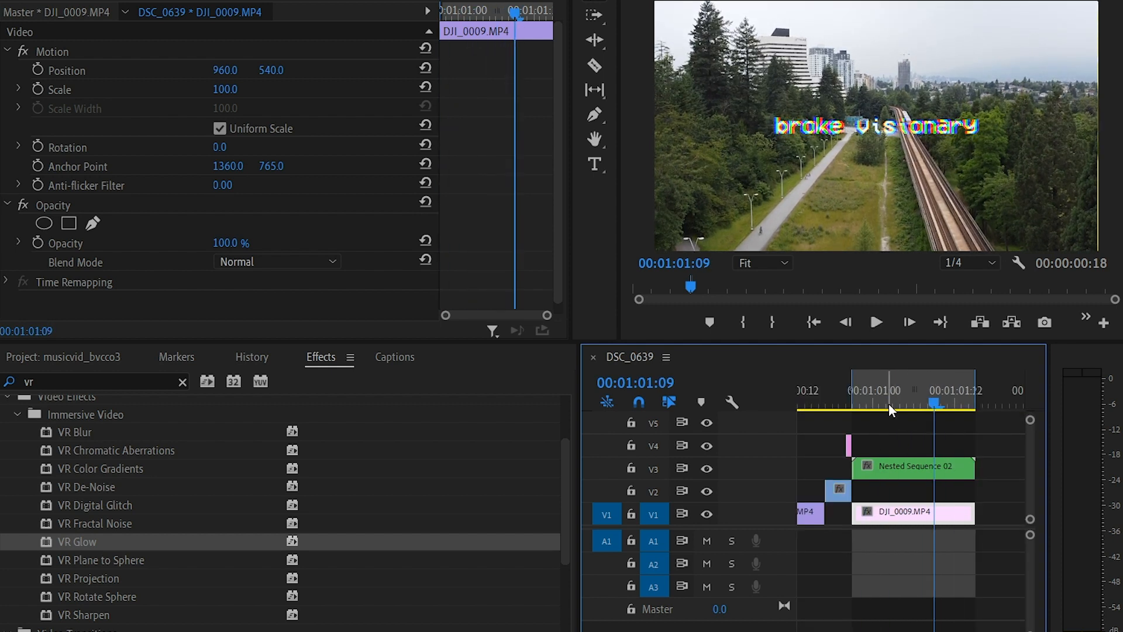
click(875, 322)
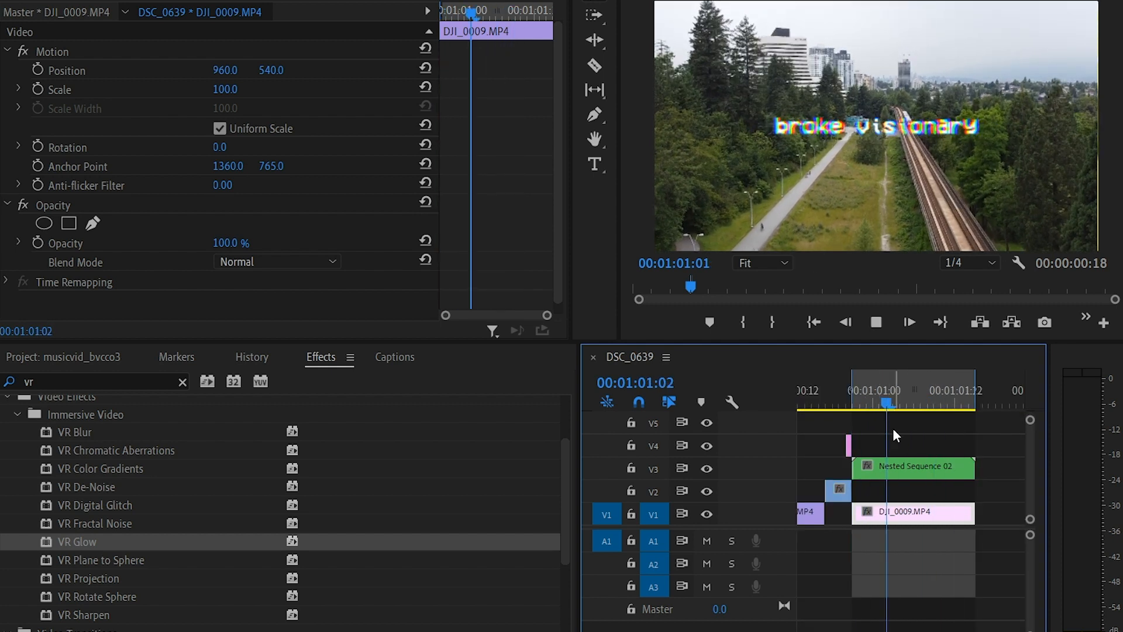
double_click(914, 466)
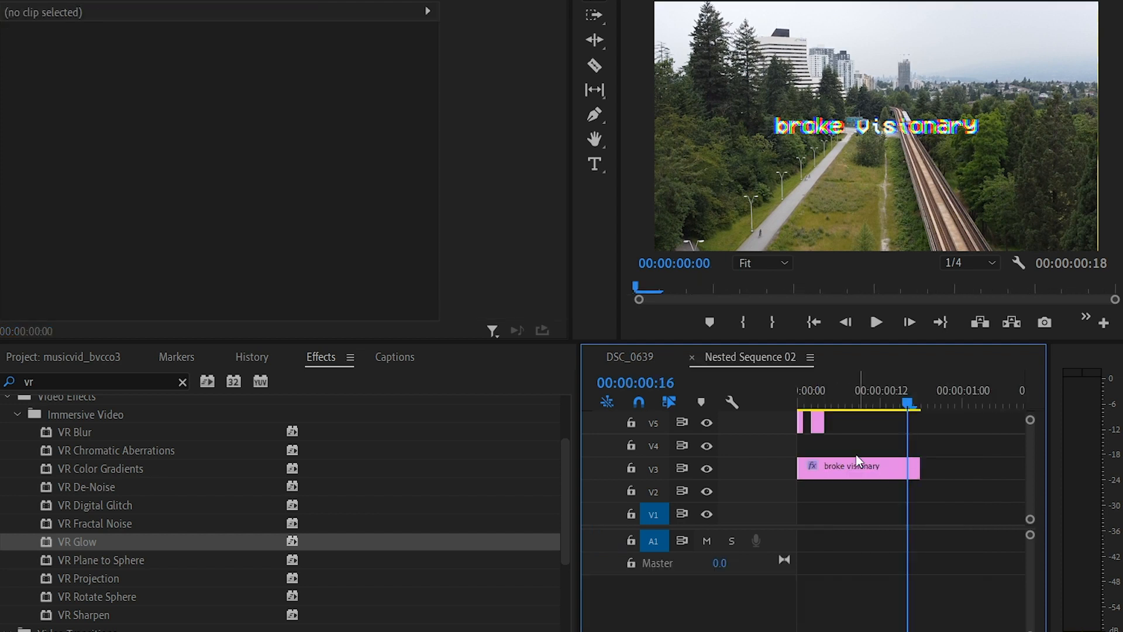
Inspect the 'broke visionary' graphic's effects inside the nest, then return to the main sequence
click(858, 466)
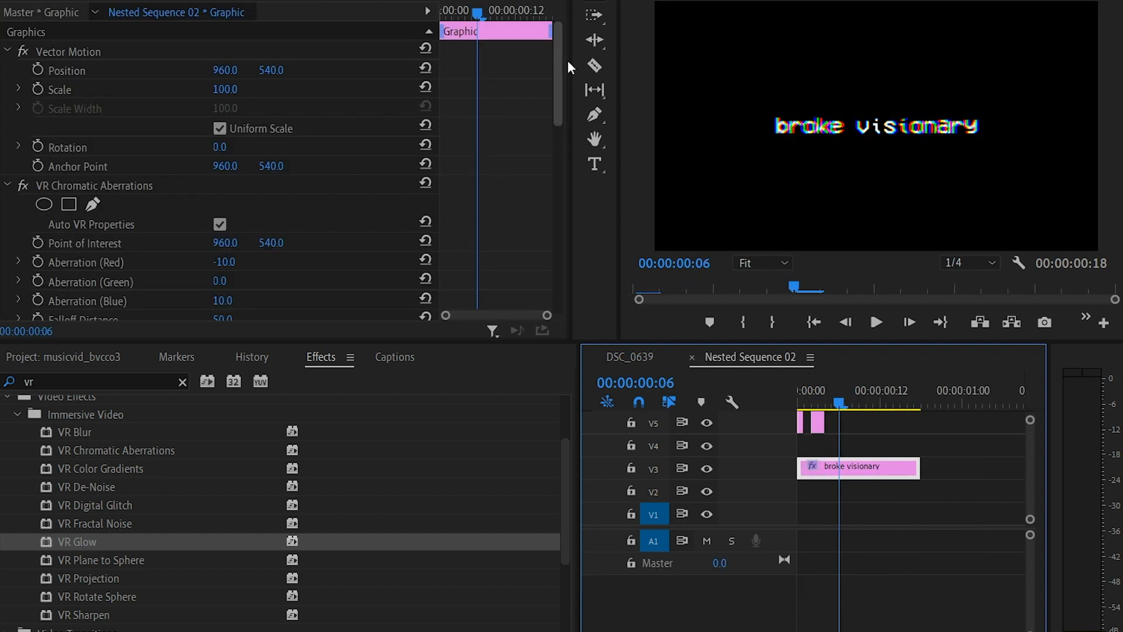
scroll(down, 3)
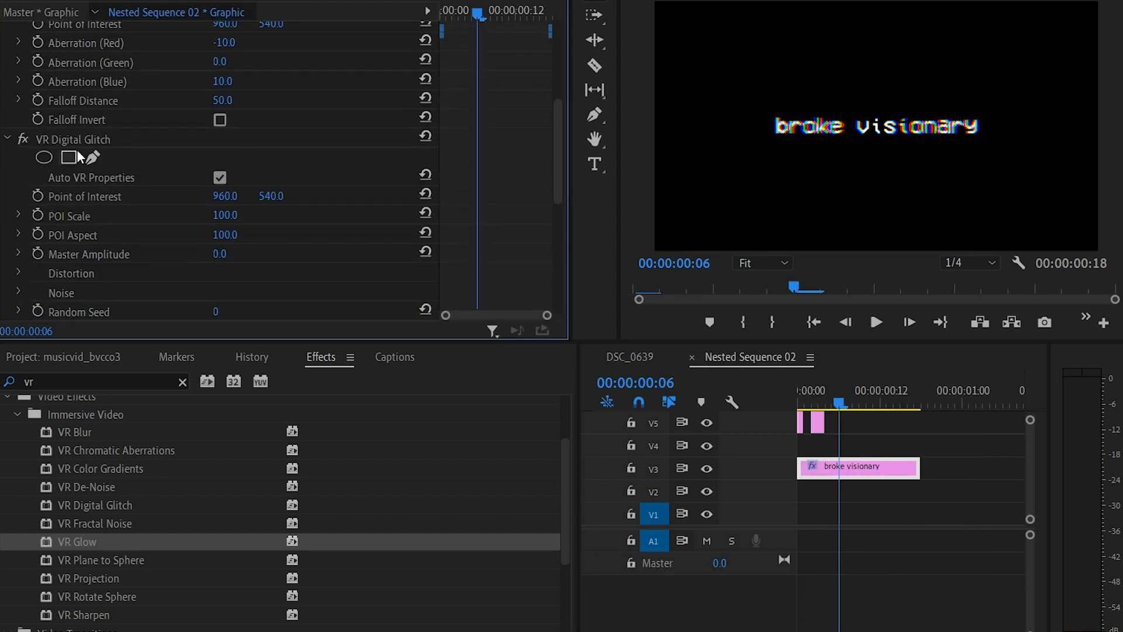
scroll(down, 3)
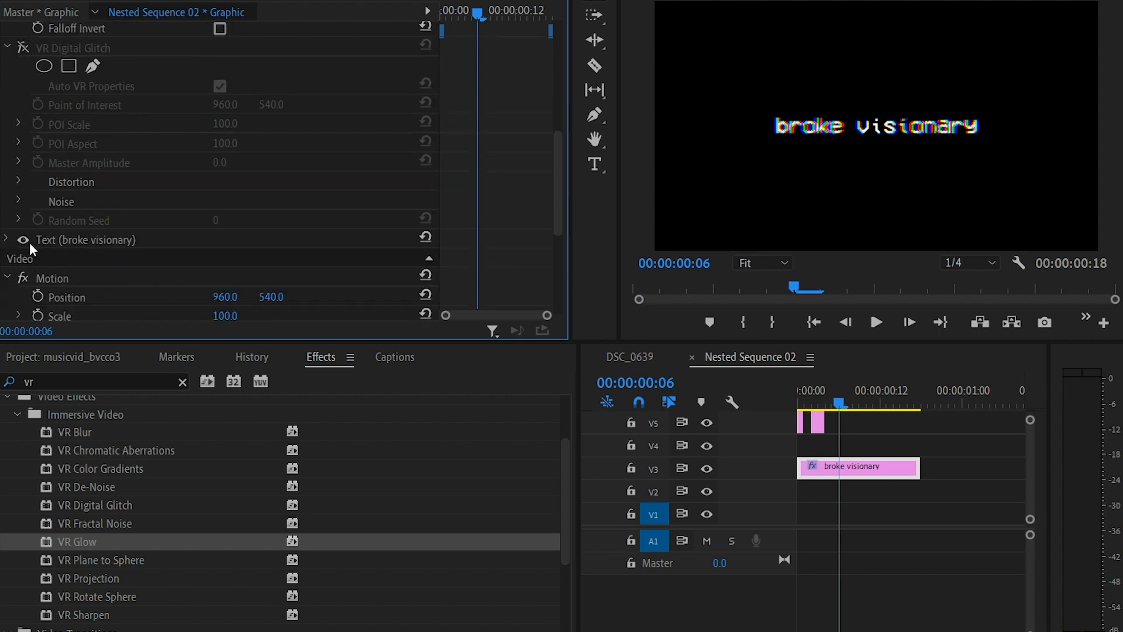
scroll(down, 3)
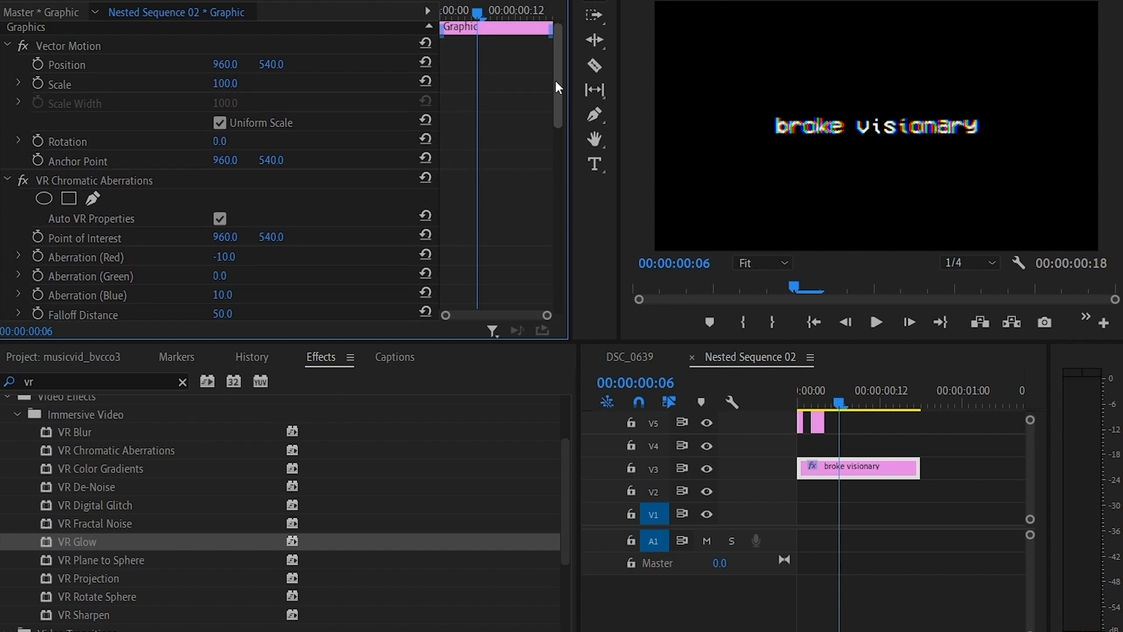
click(24, 180)
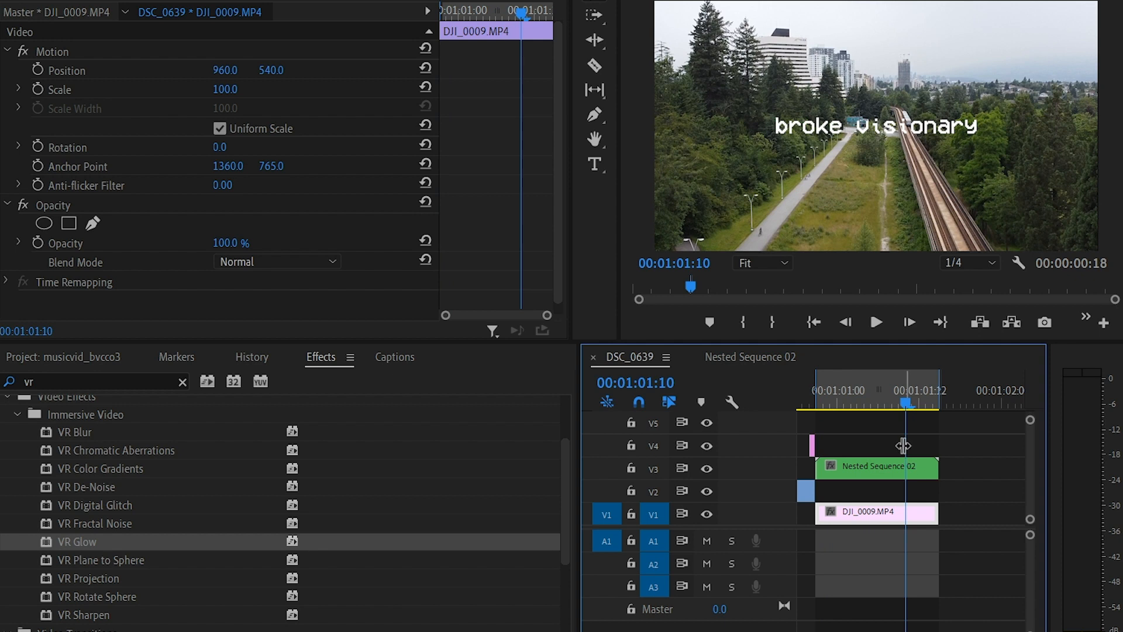
Place the playhead at the nested title to see the glitched text over the aerial shot
click(812, 391)
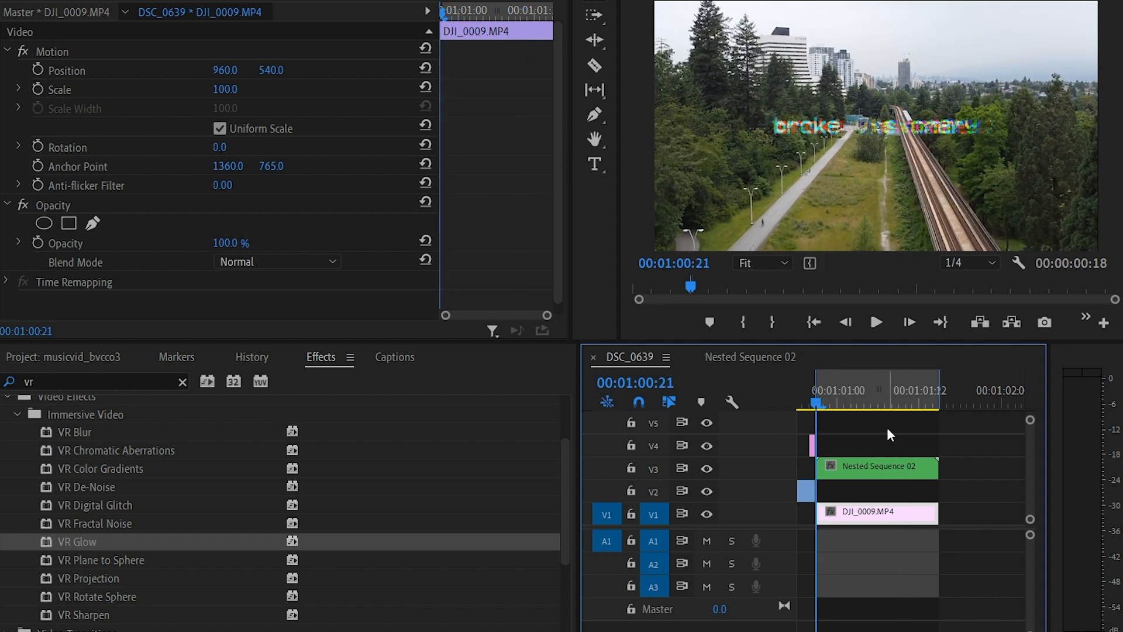